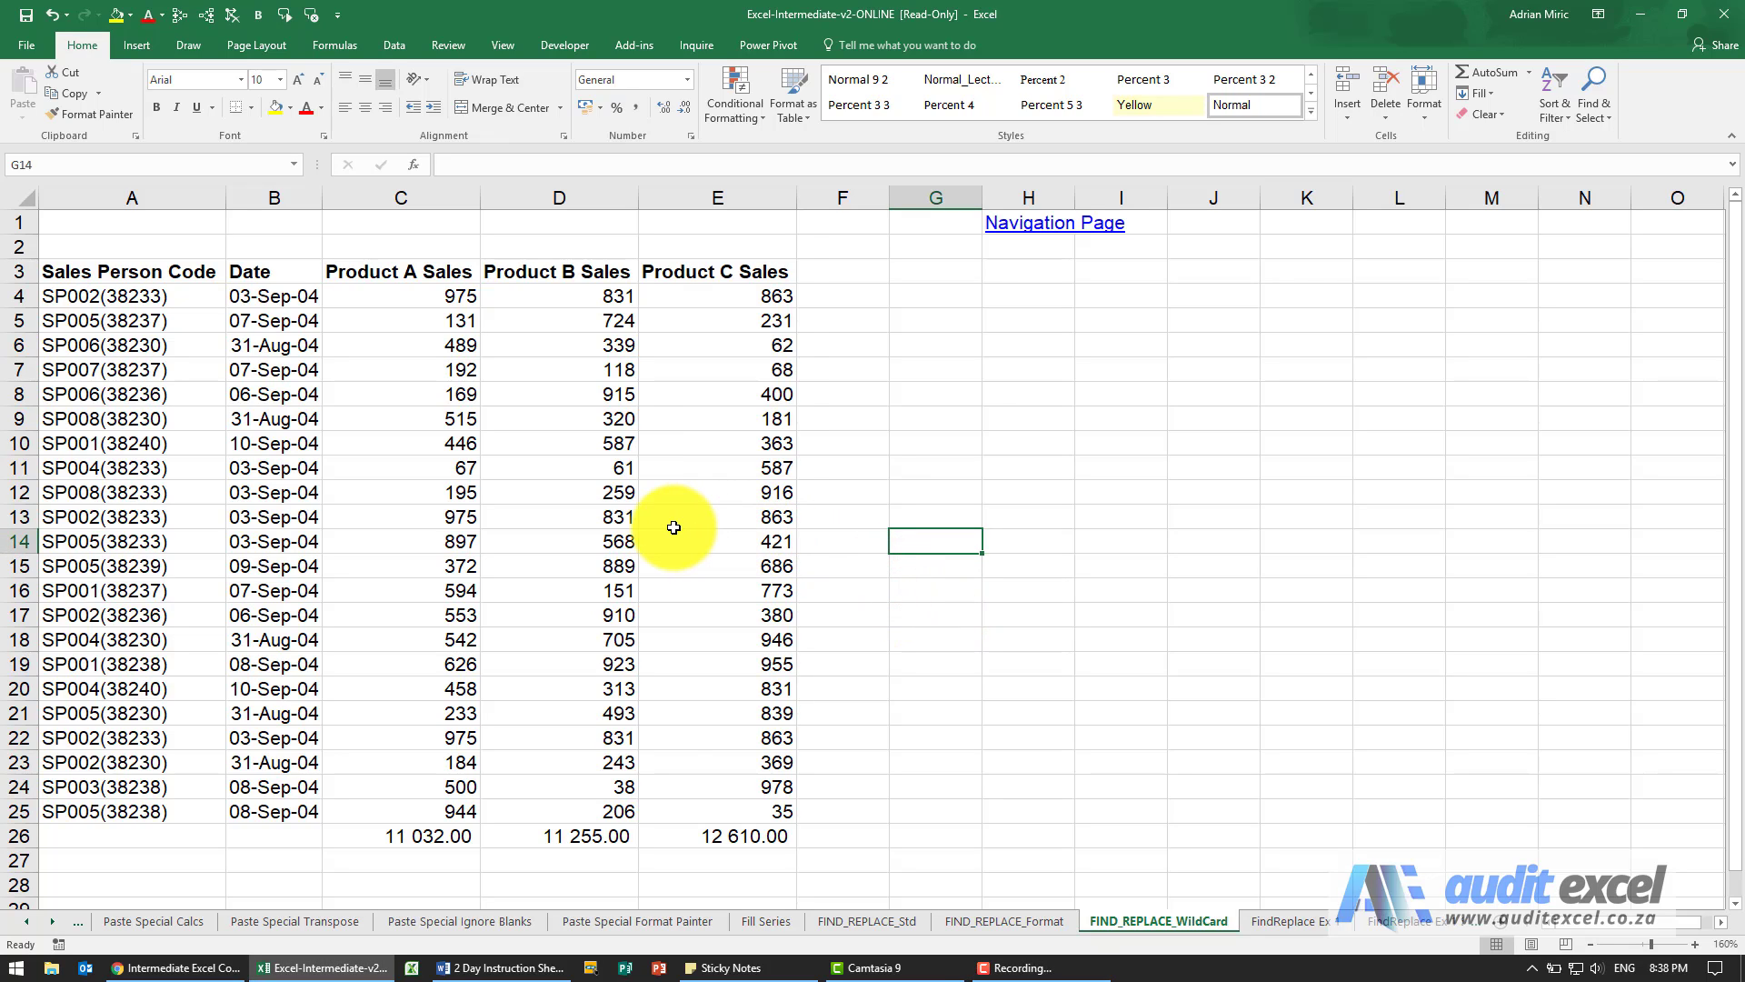
{"action": "mouse_move", "coordinate": [701, 532]}
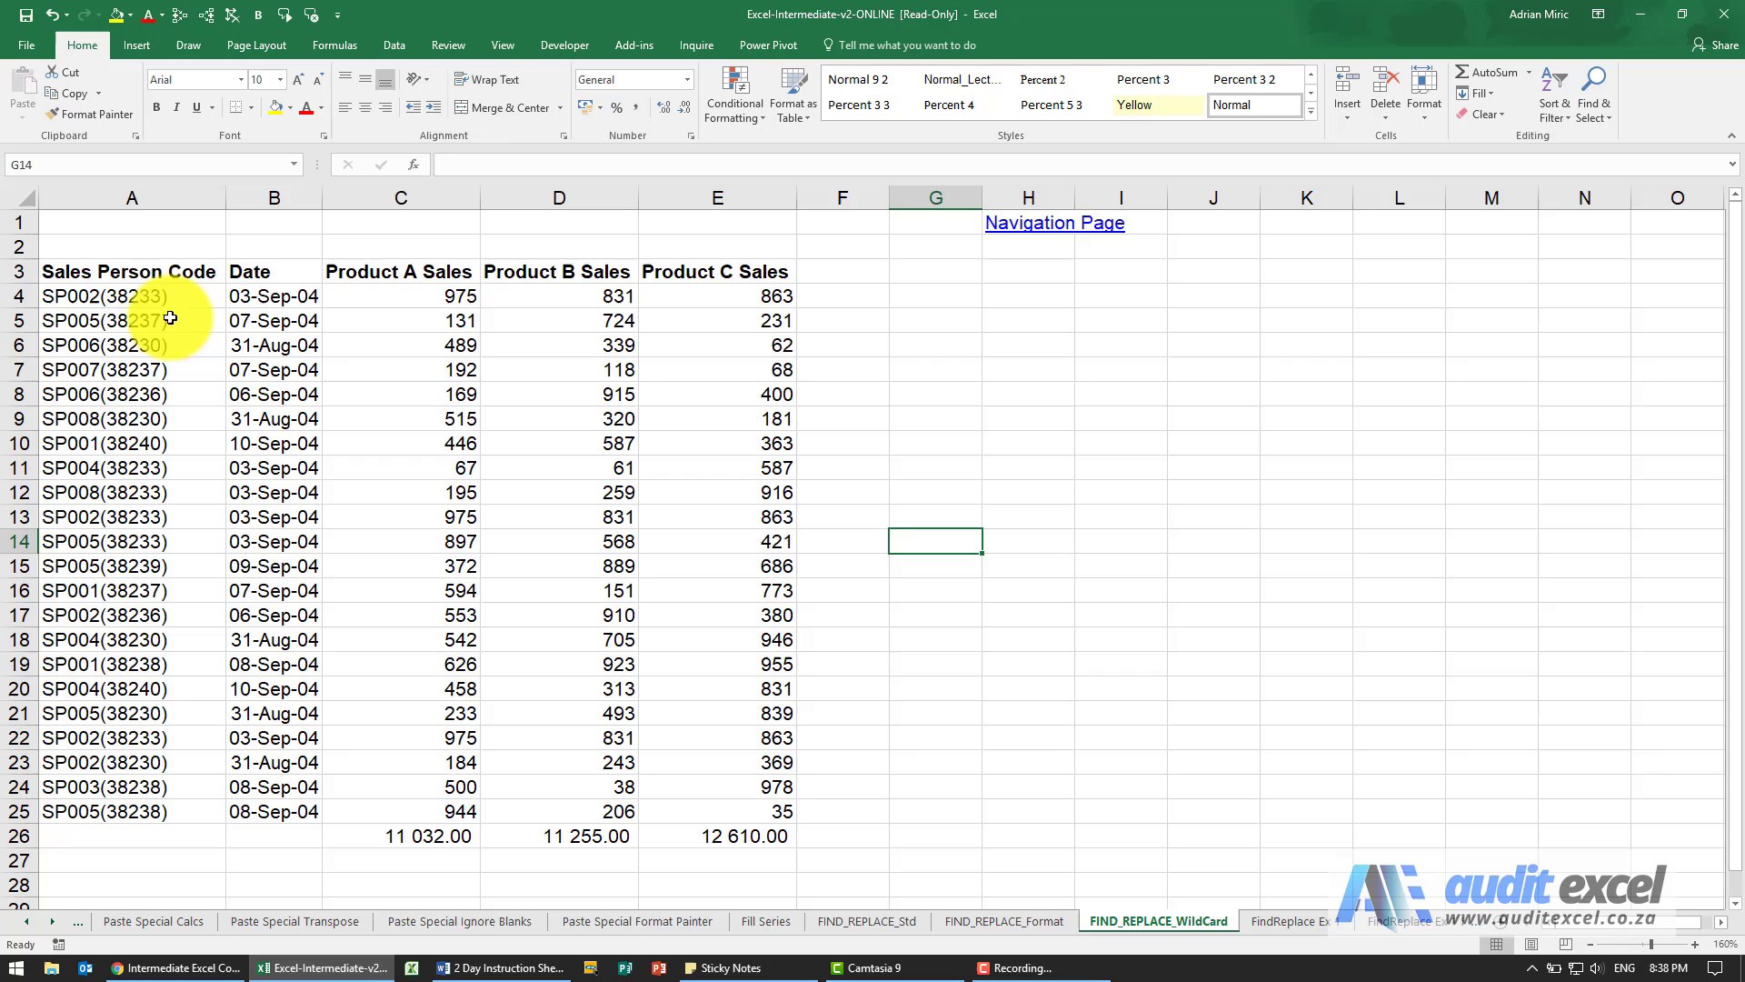
{"action": "mouse_move", "coordinate": [131, 267]}
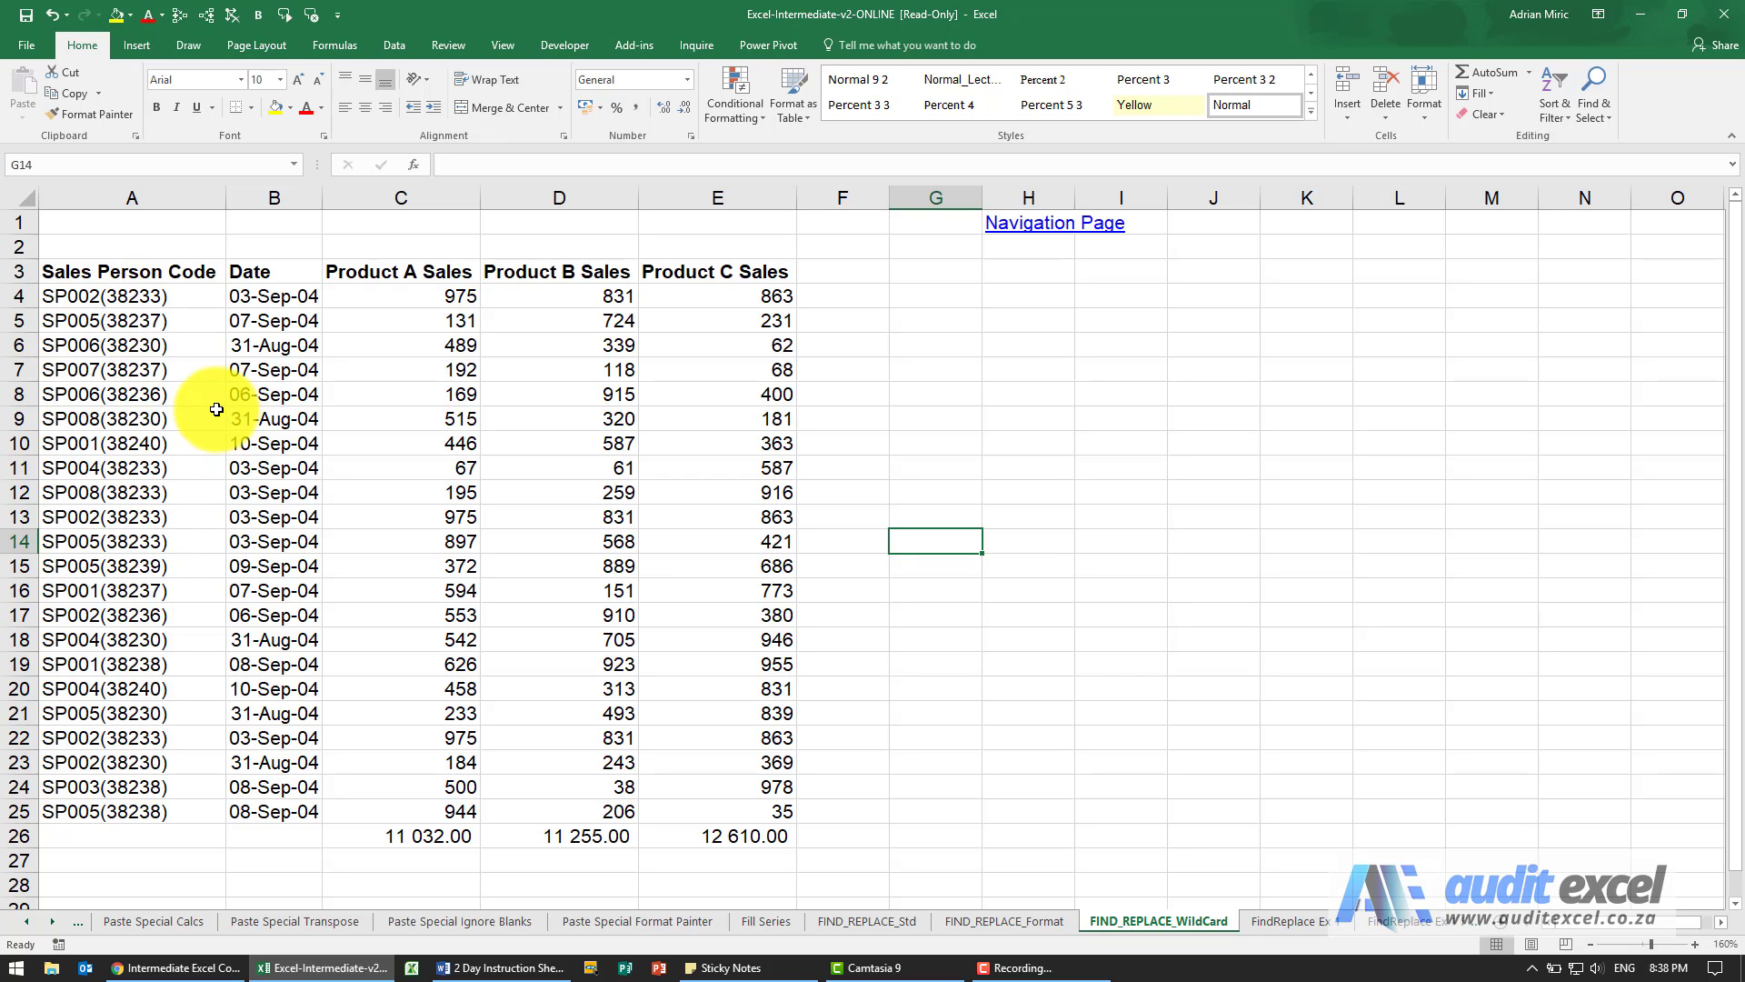
- Bring up Find and Replace from a Sales Person Code cell with an opening bracket as the search text
{"action": "left_click", "coordinate": [131, 418]}
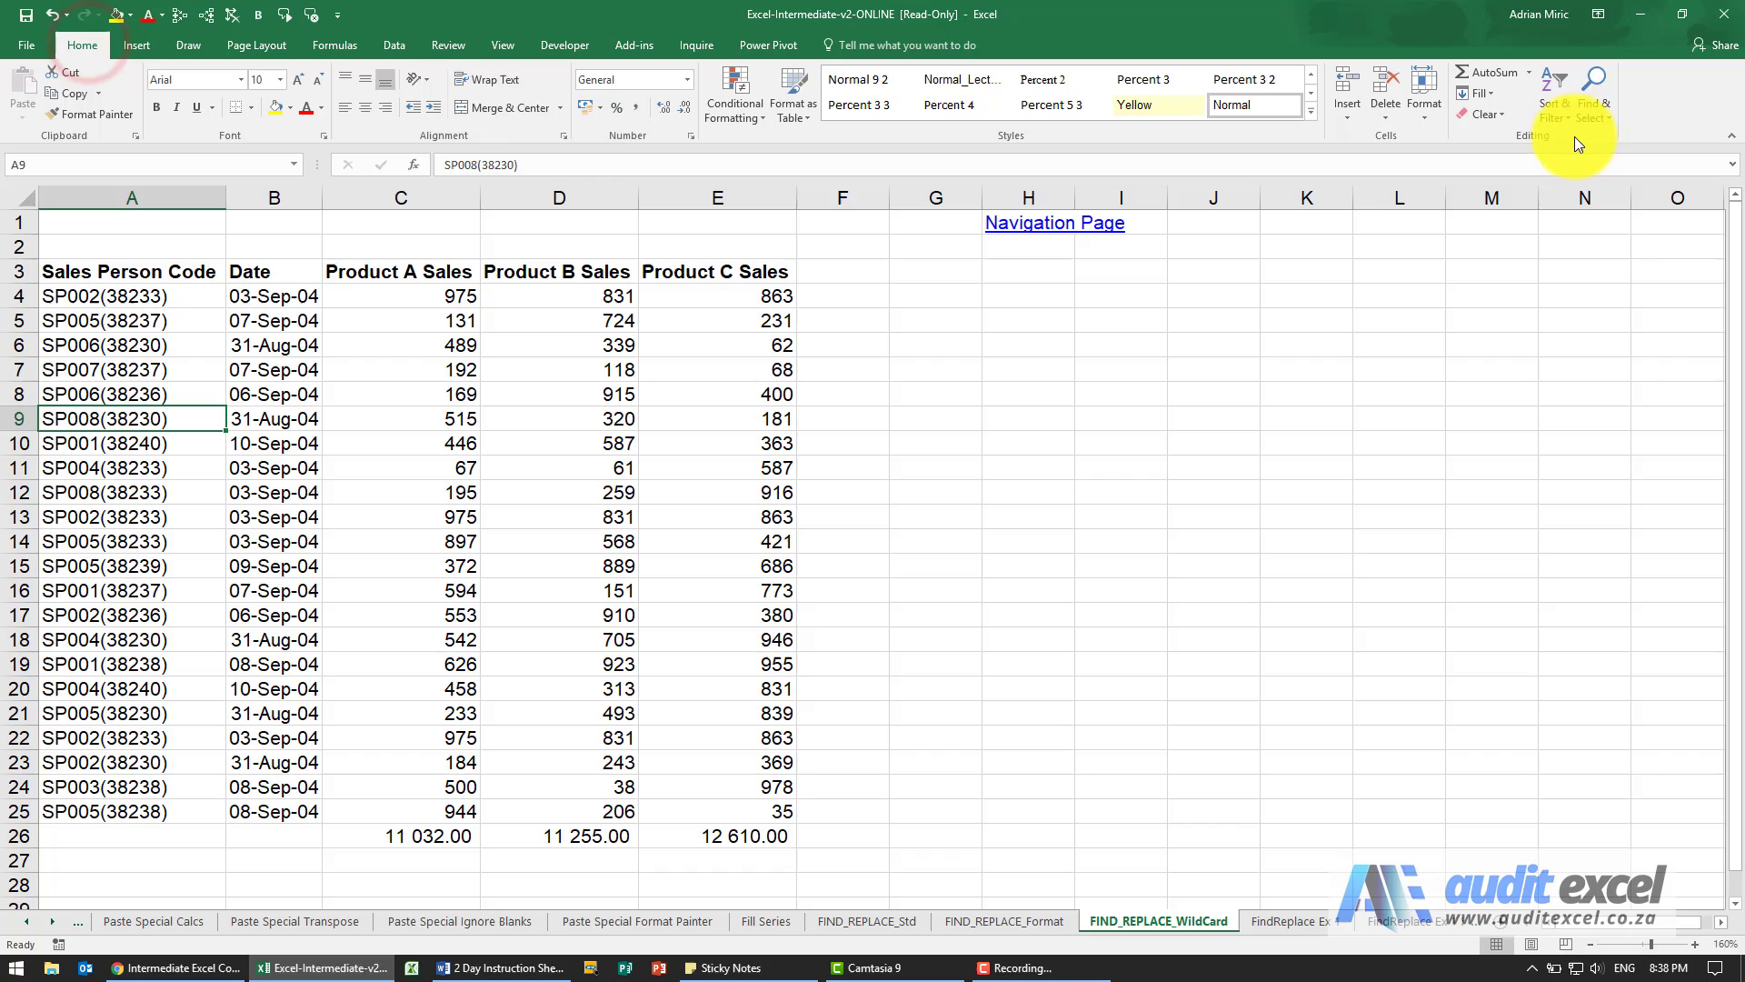
{"action": "left_click", "coordinate": [1594, 95]}
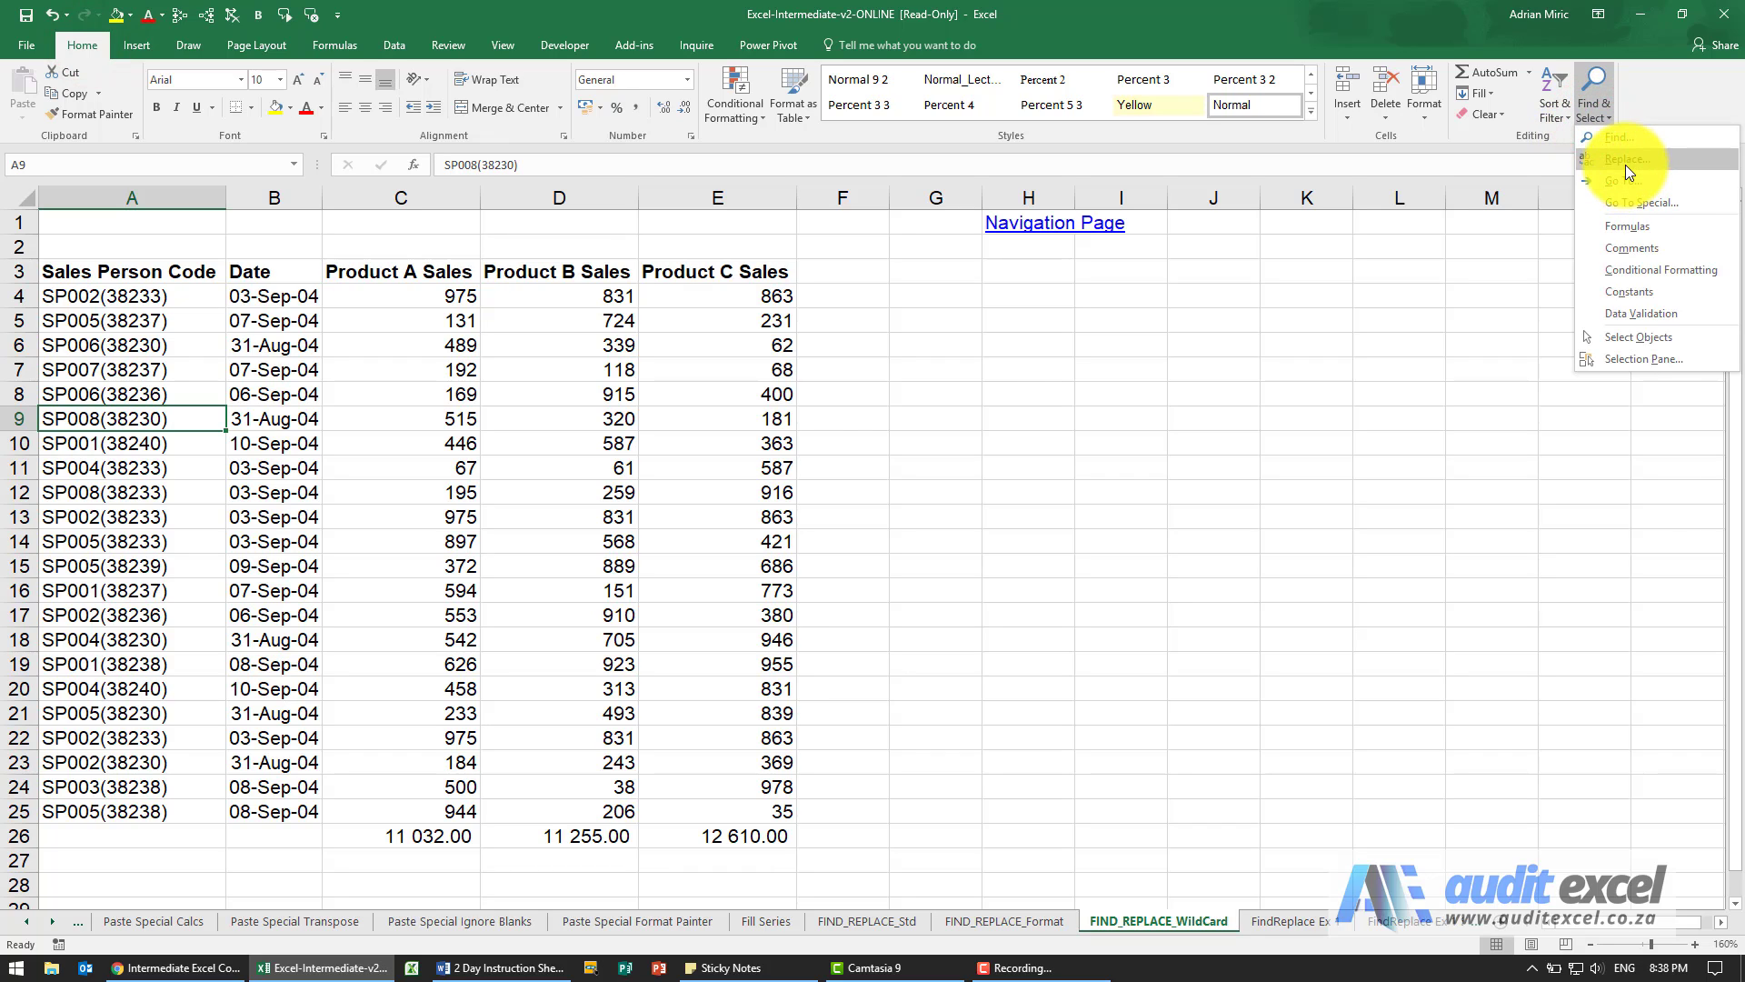
{"action": "left_click", "coordinate": [1627, 159]}
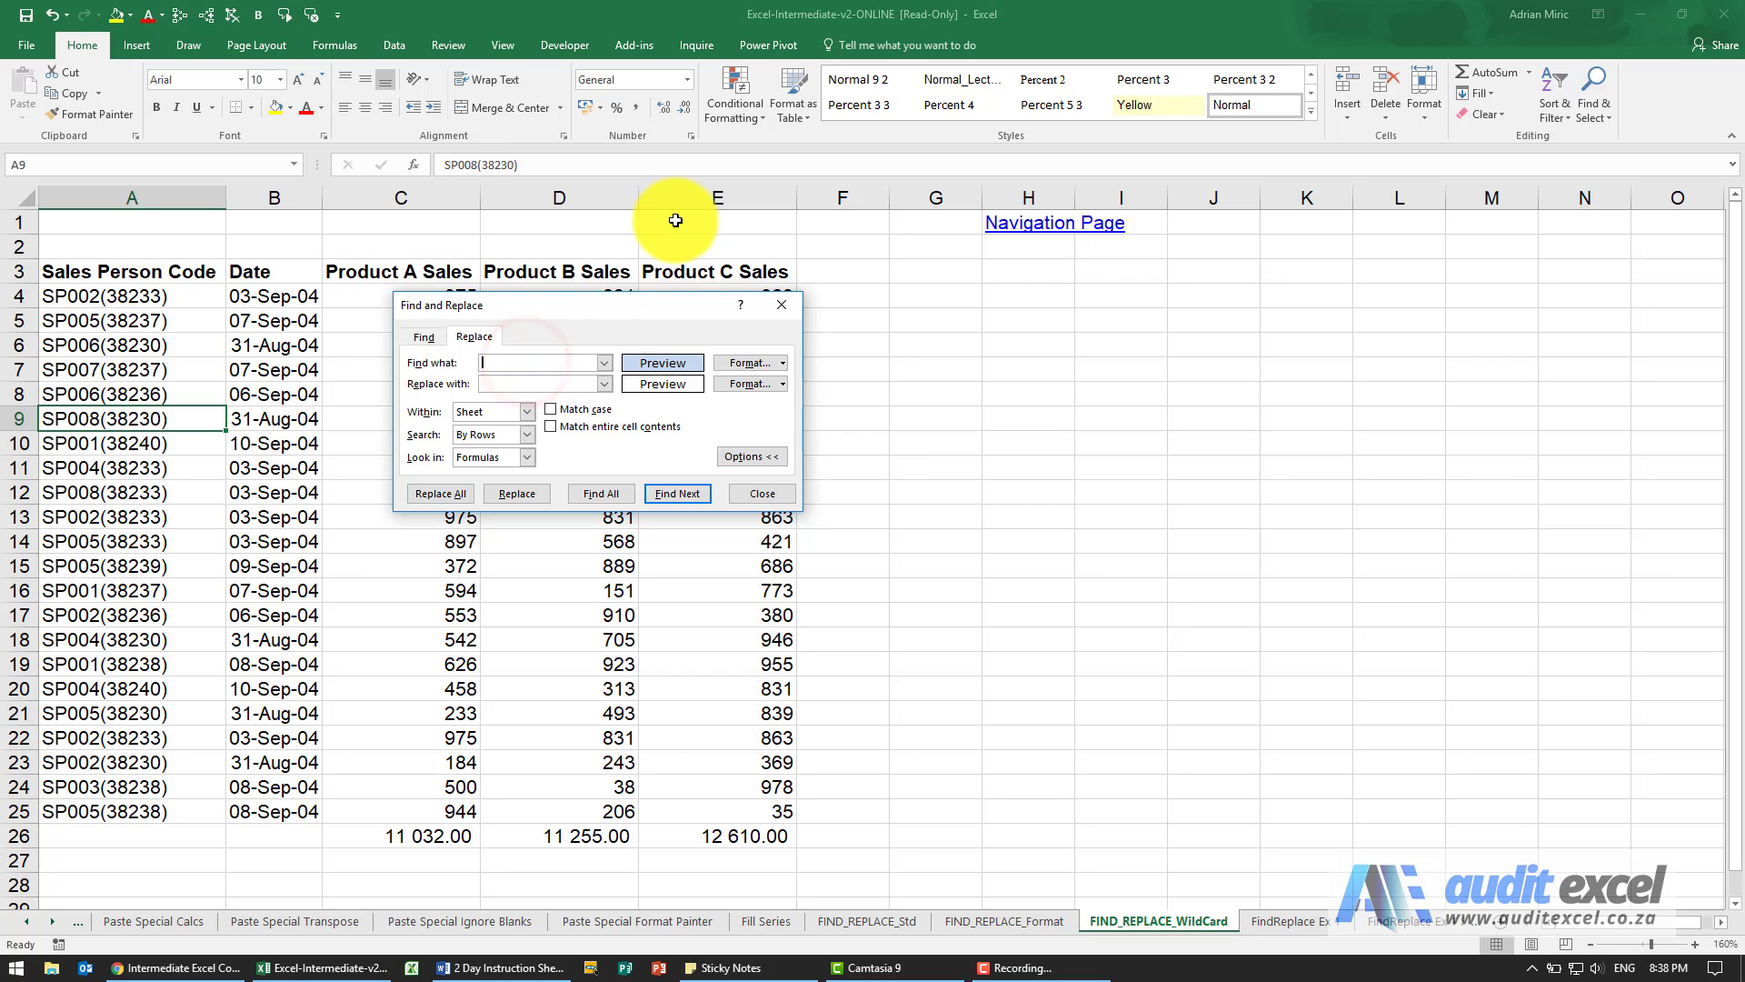
{"action": "type", "text": "("}
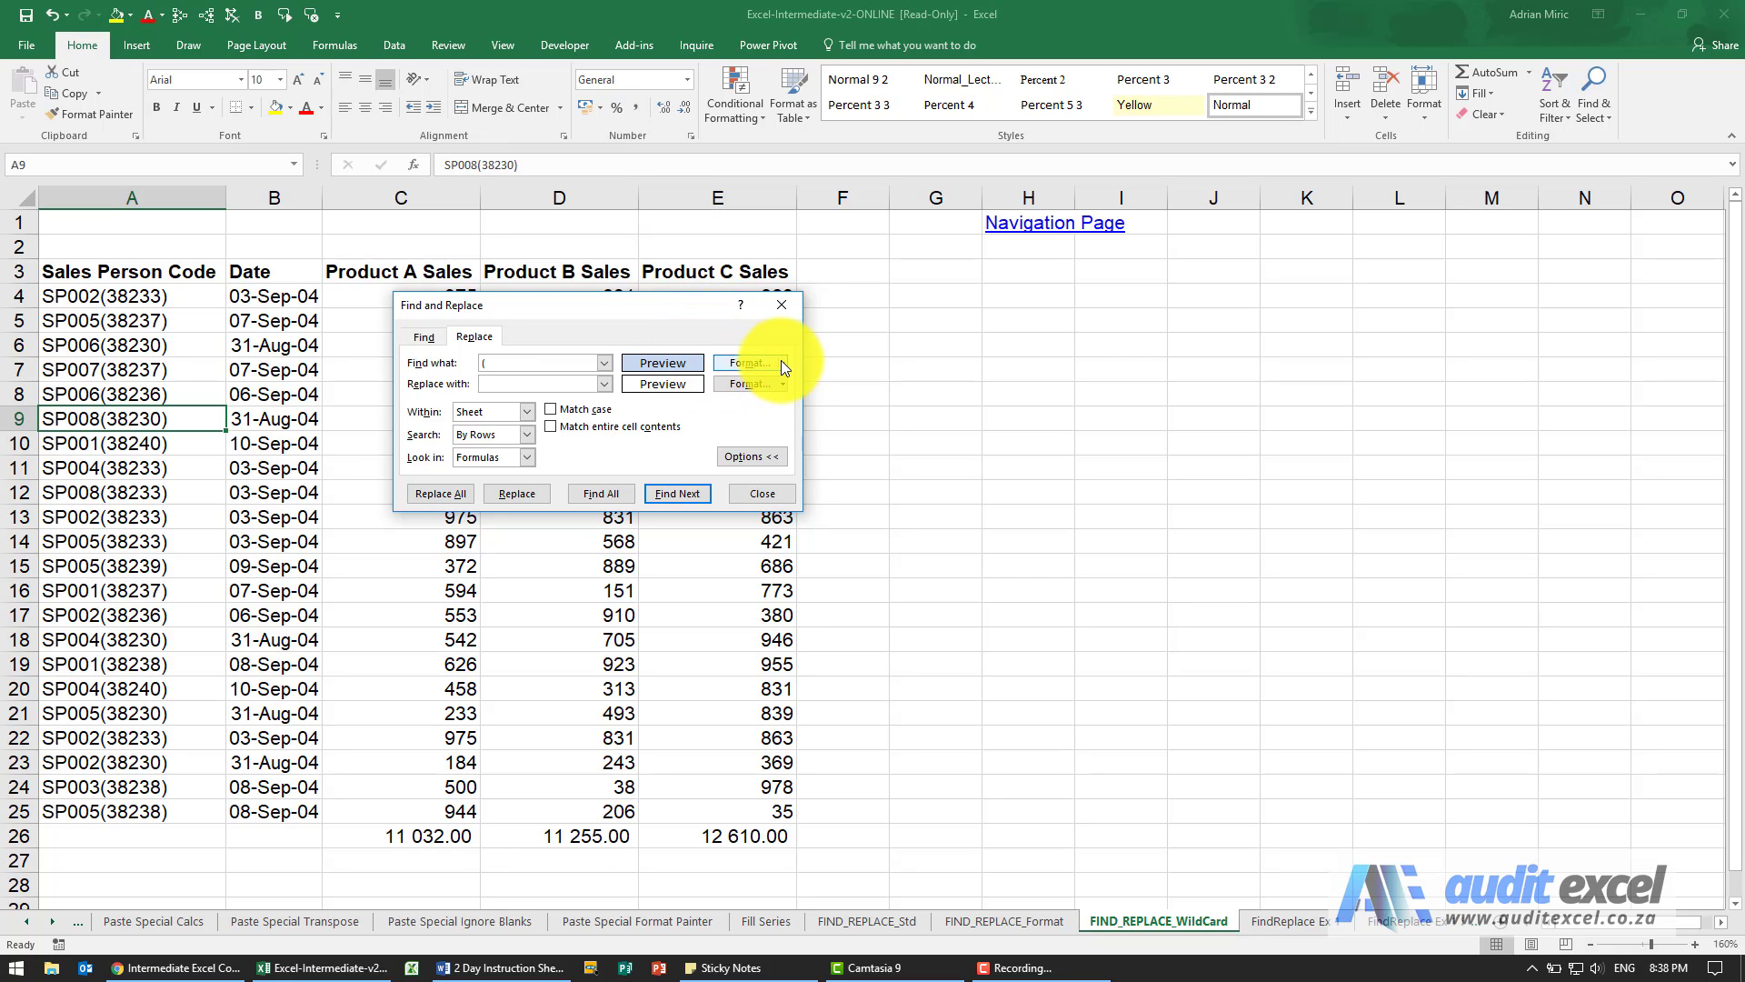
- Clear the format criteria for both the search and the replacement
{"action": "left_click", "coordinate": [781, 362]}
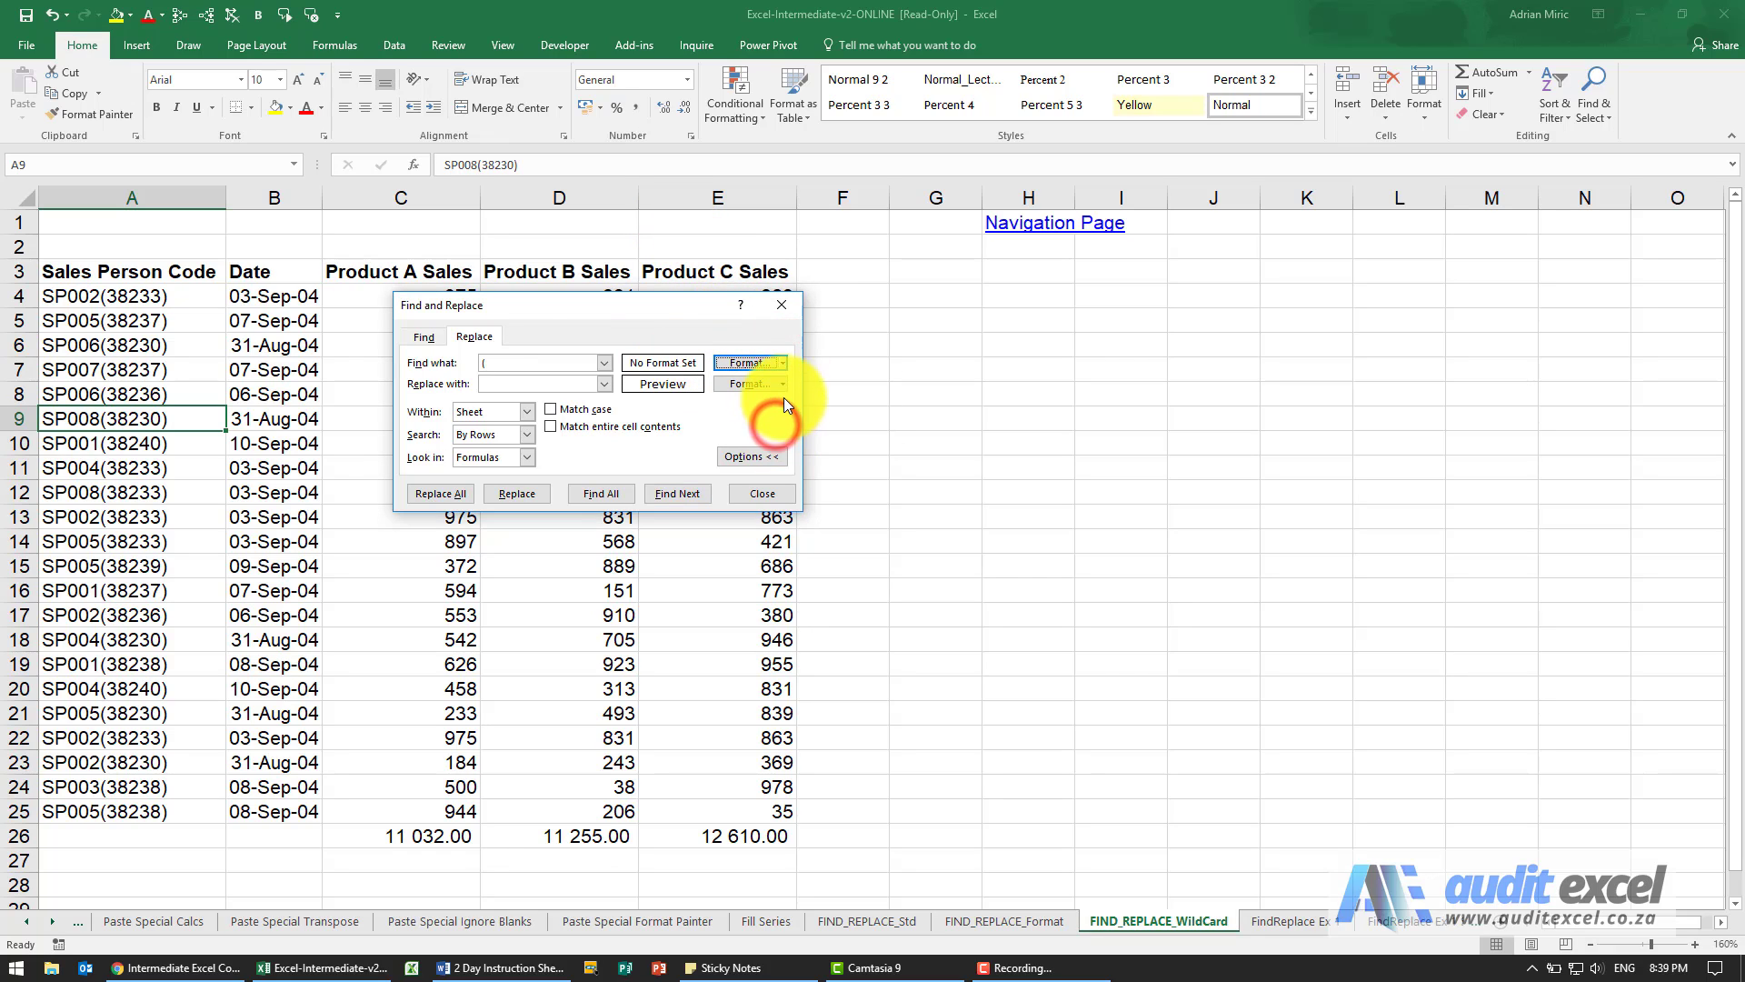
{"action": "left_click", "coordinate": [781, 383]}
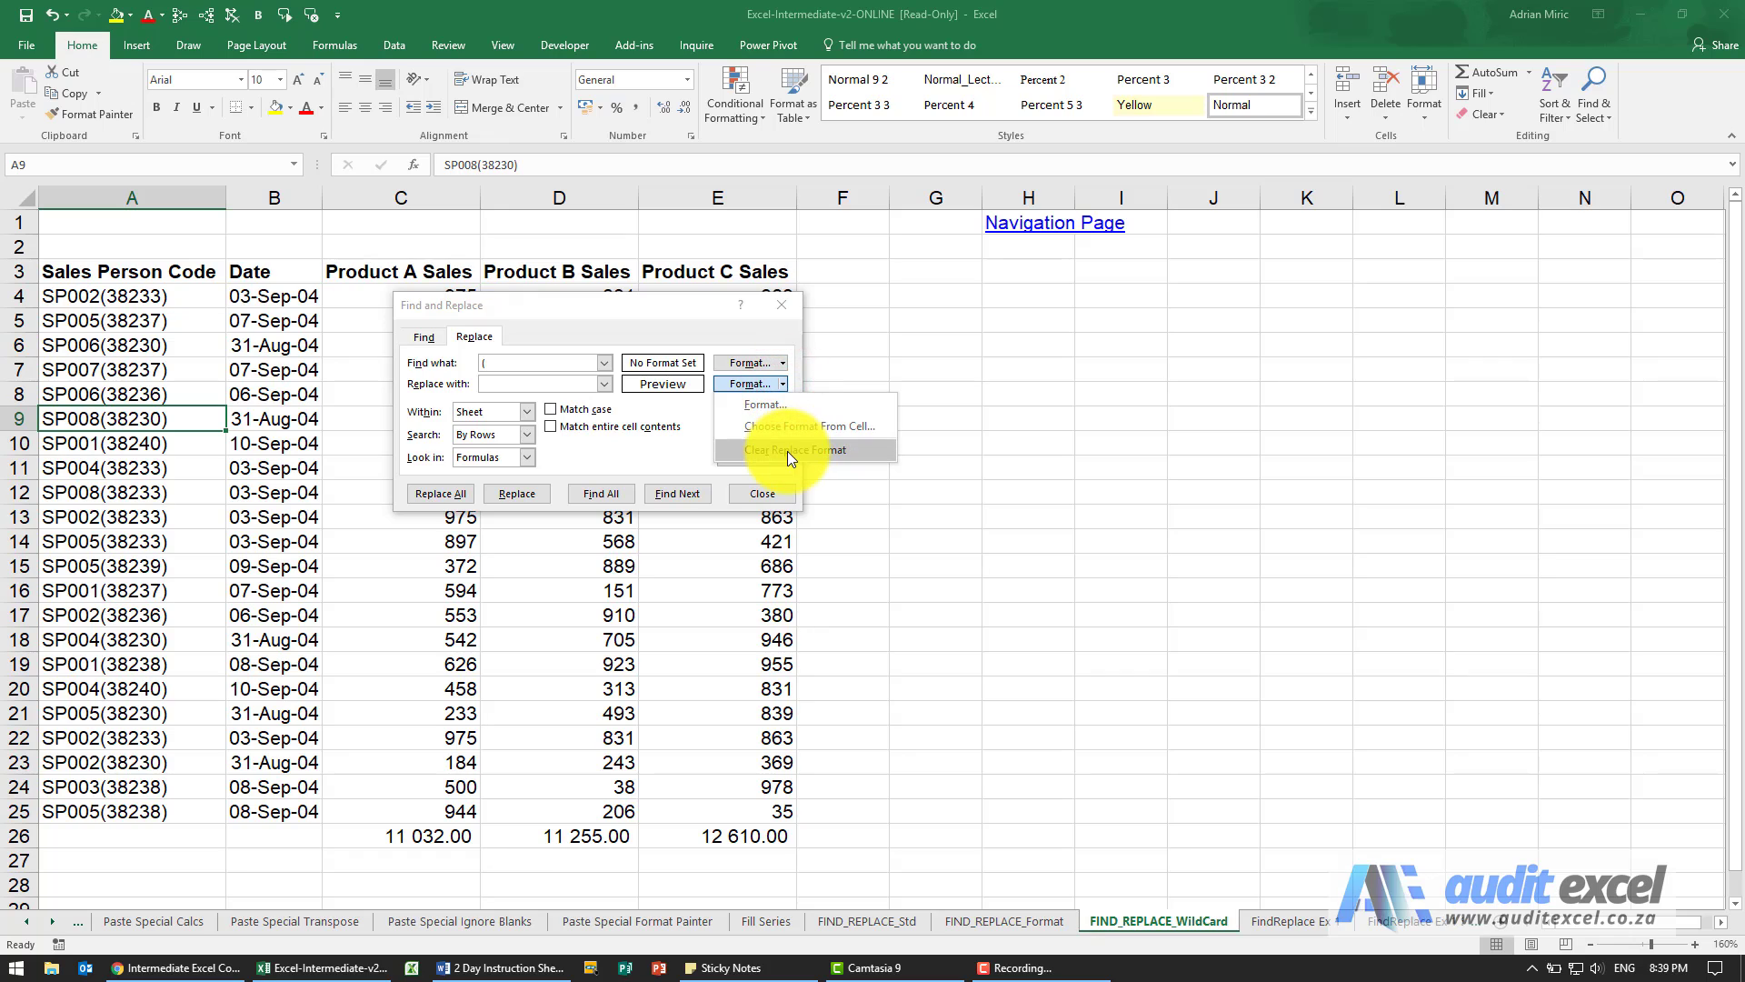
{"action": "left_click", "coordinate": [789, 449]}
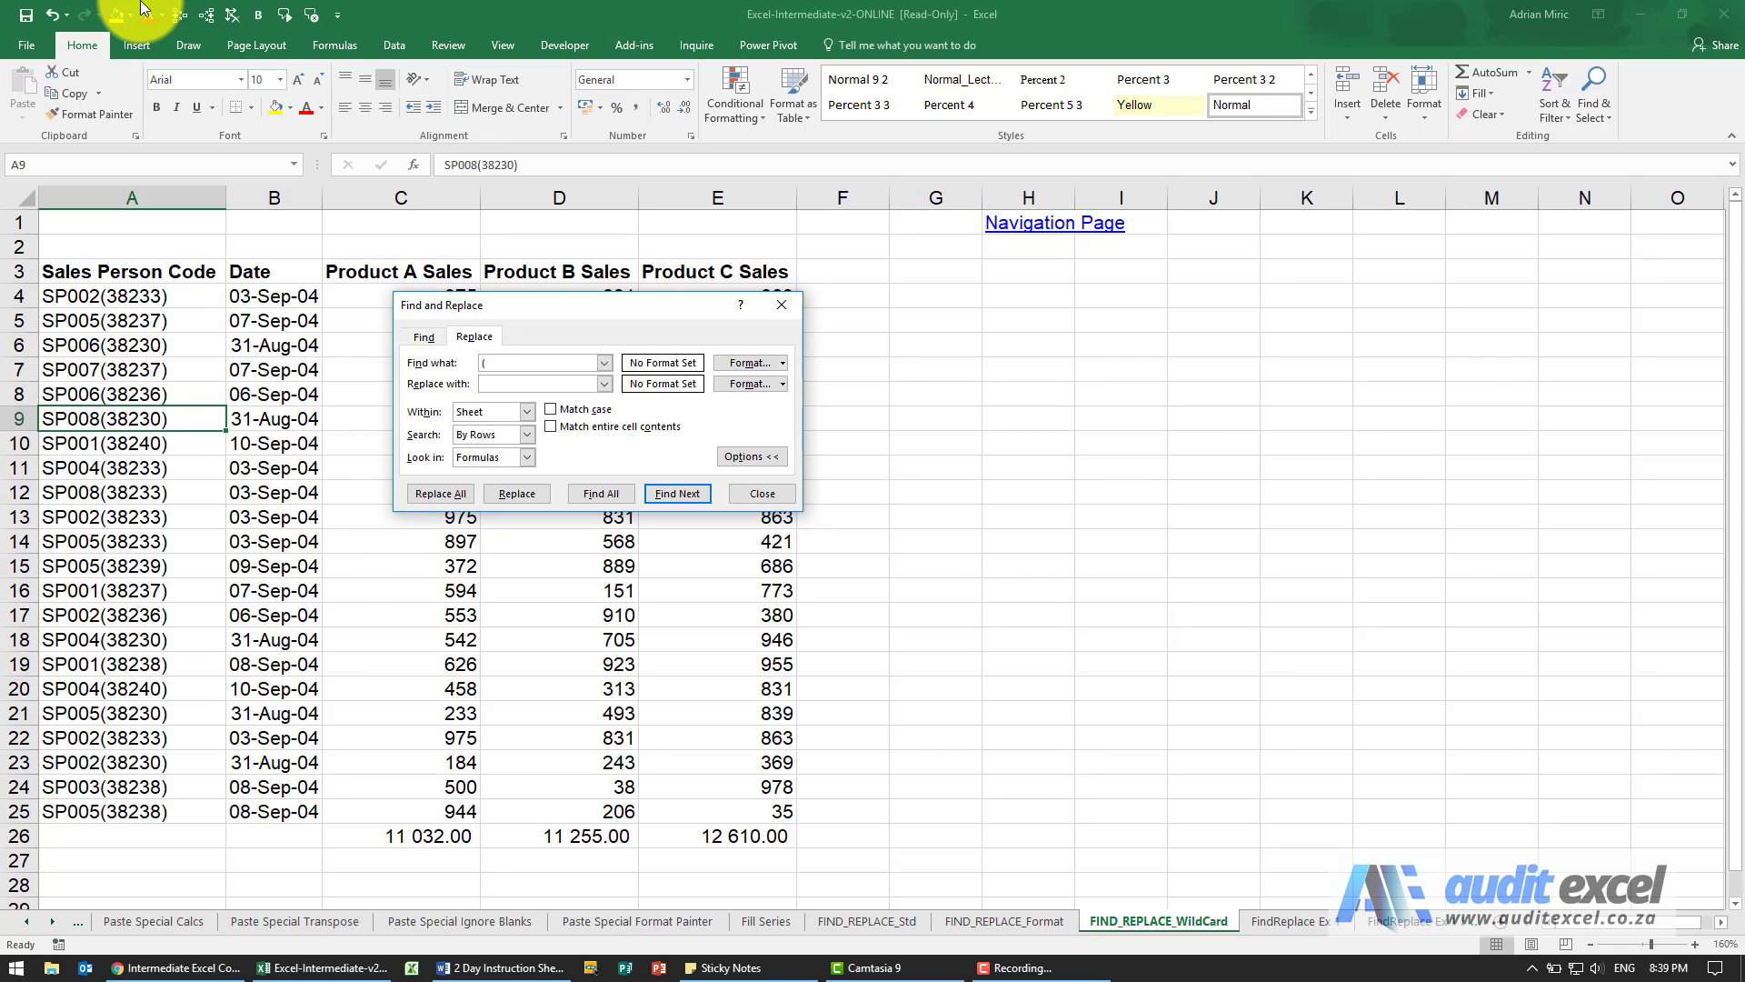
- Set Find what to the wildcard pattern (*) and leave Replace with empty
{"action": "type", "text": "0"}
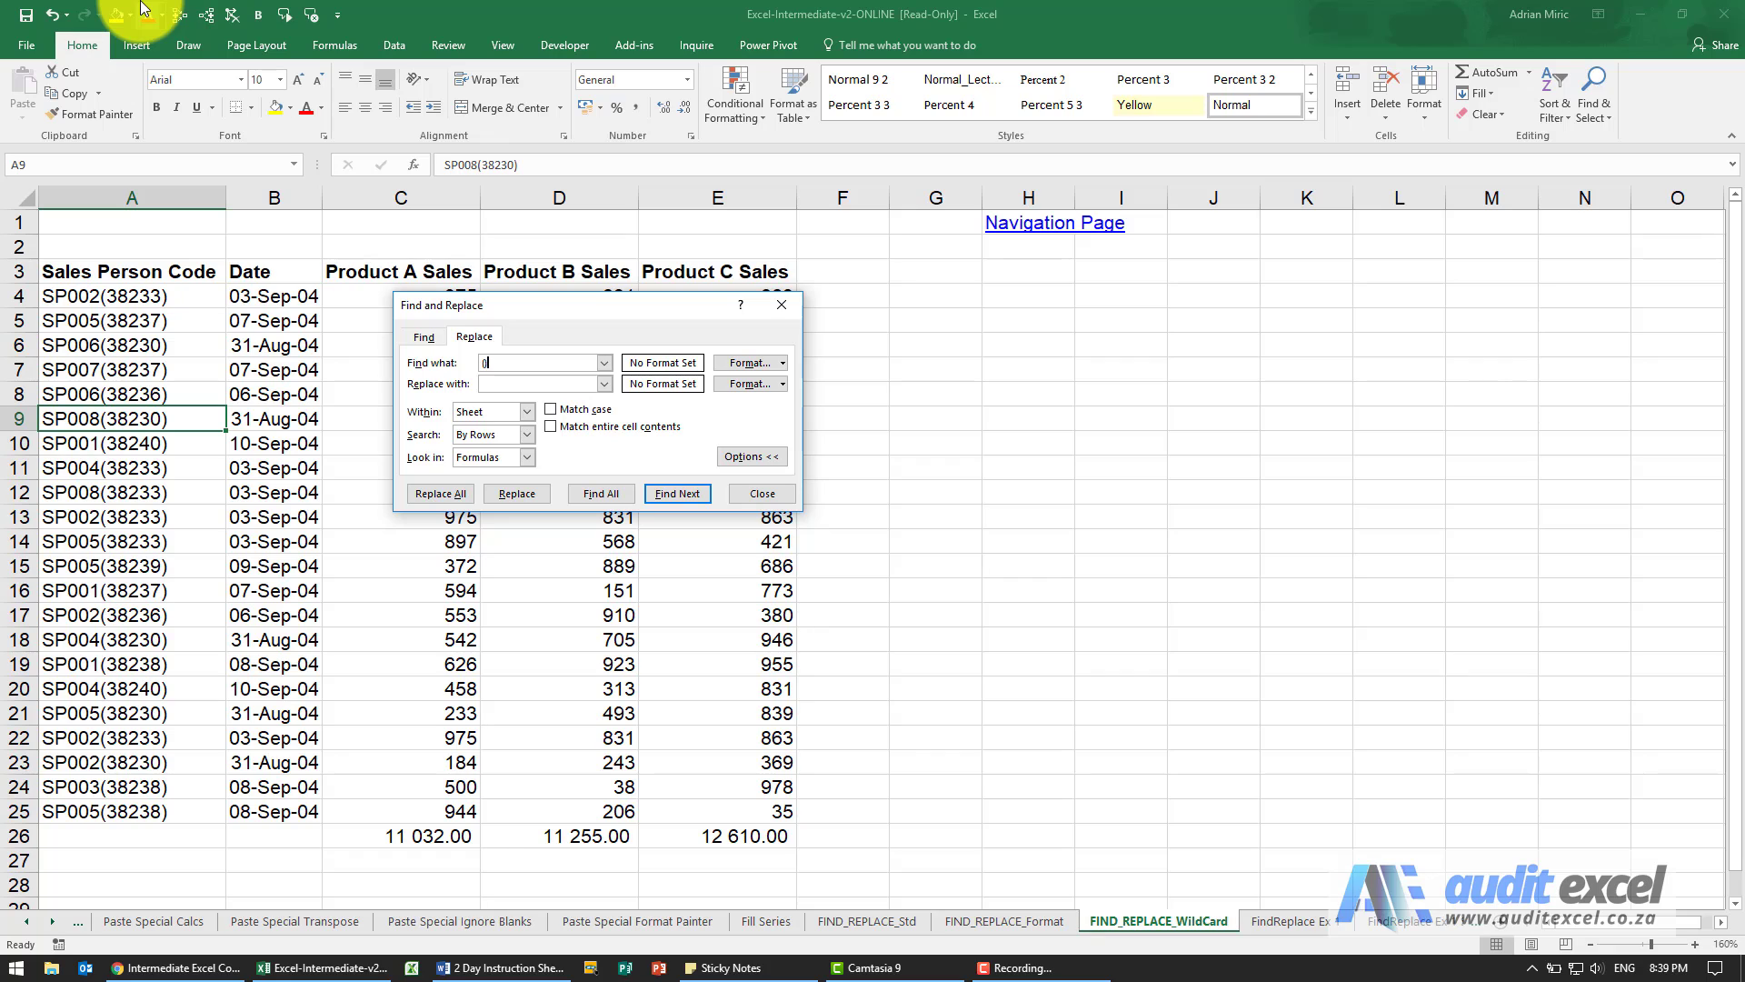
{"action": "mouse_move", "coordinate": [358, 360]}
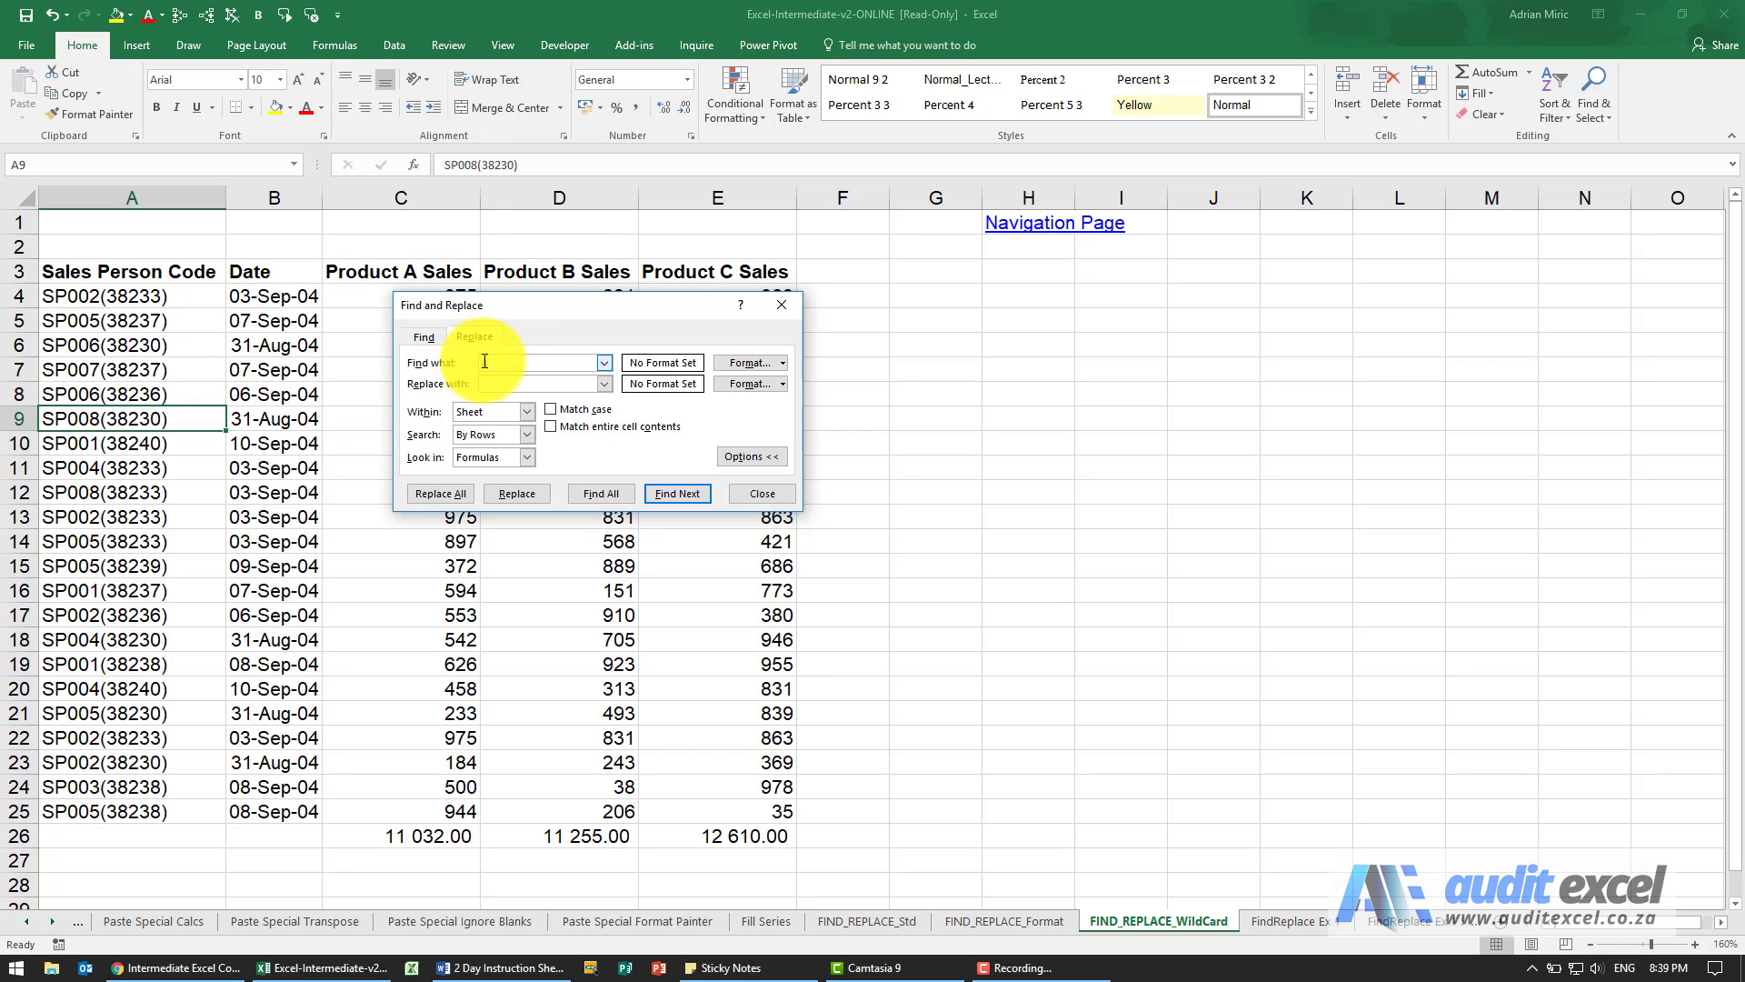
{"action": "left_click", "coordinate": [473, 336]}
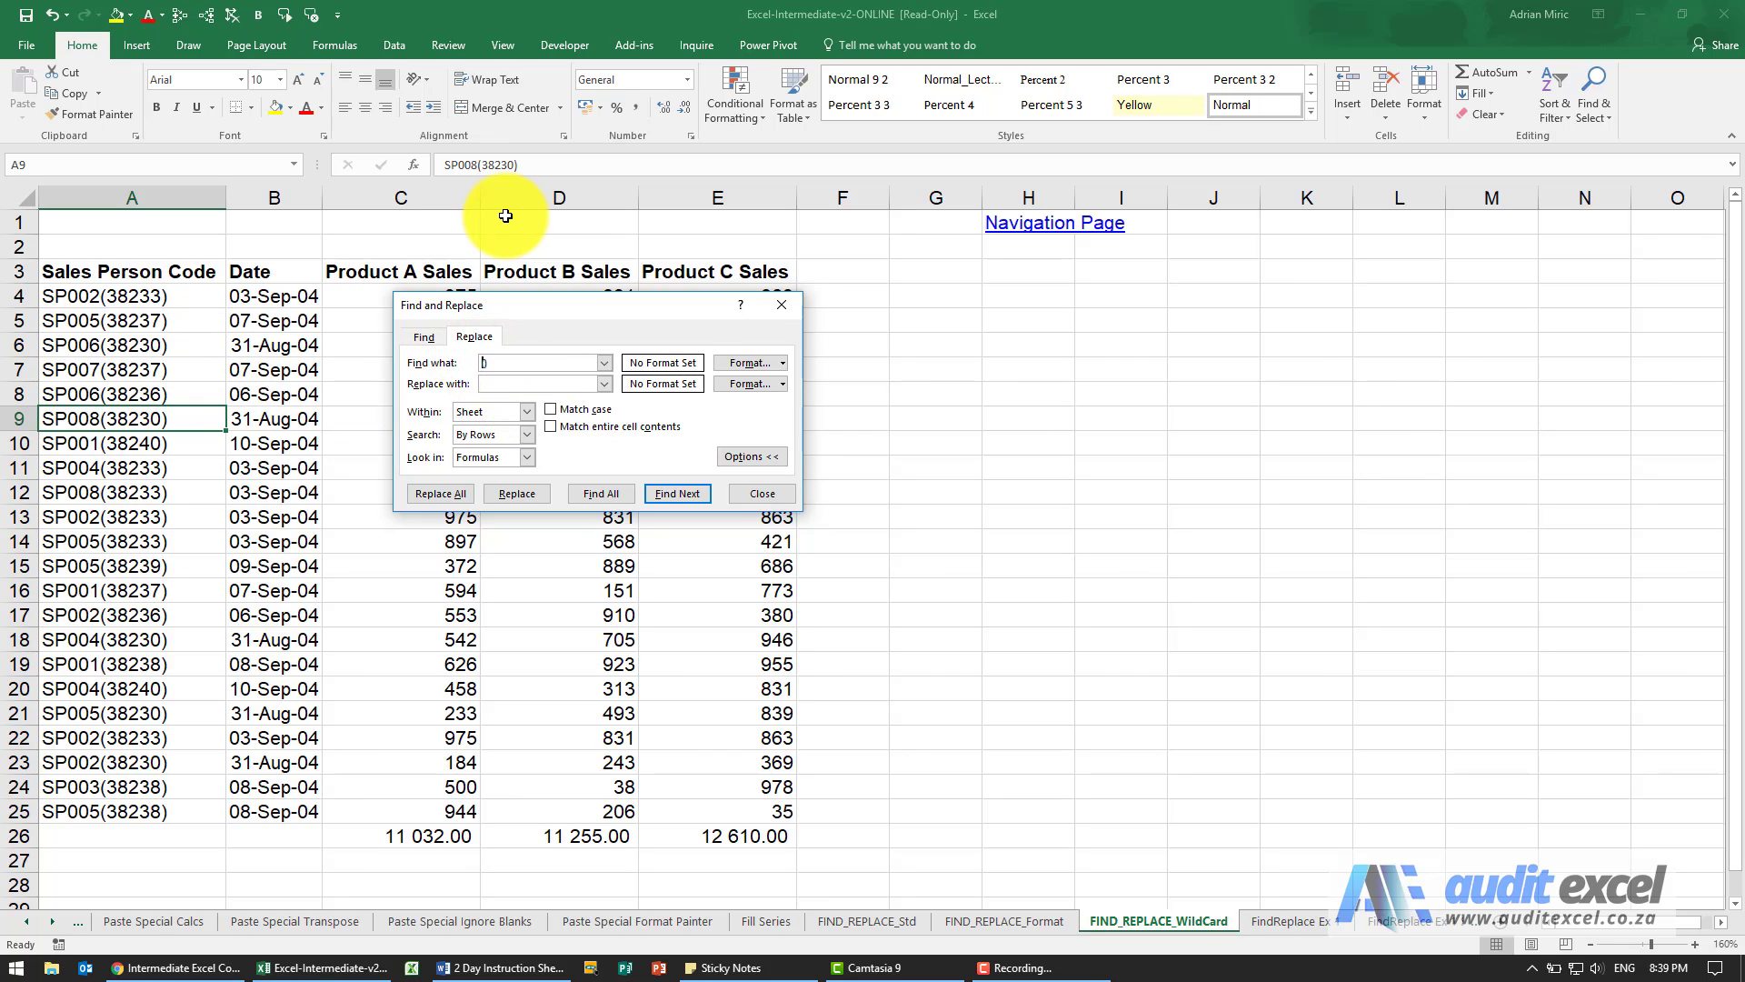
{"action": "type", "text": "0"}
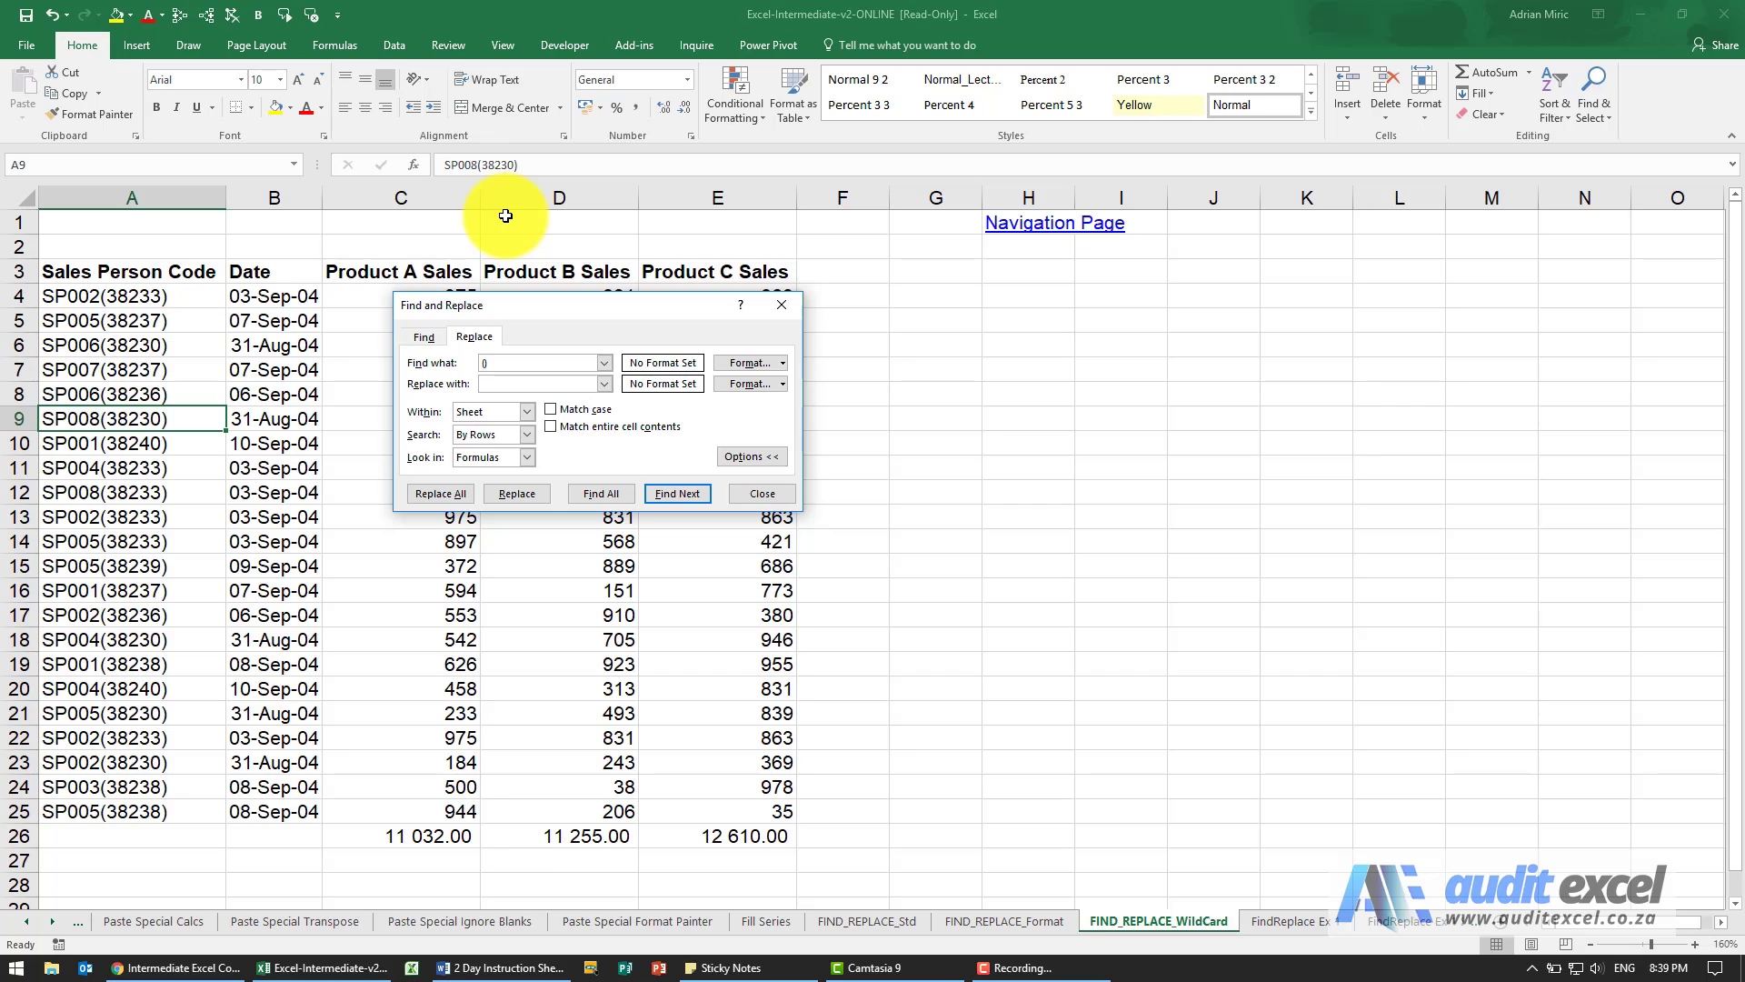
{"action": "type", "text": "(*)"}
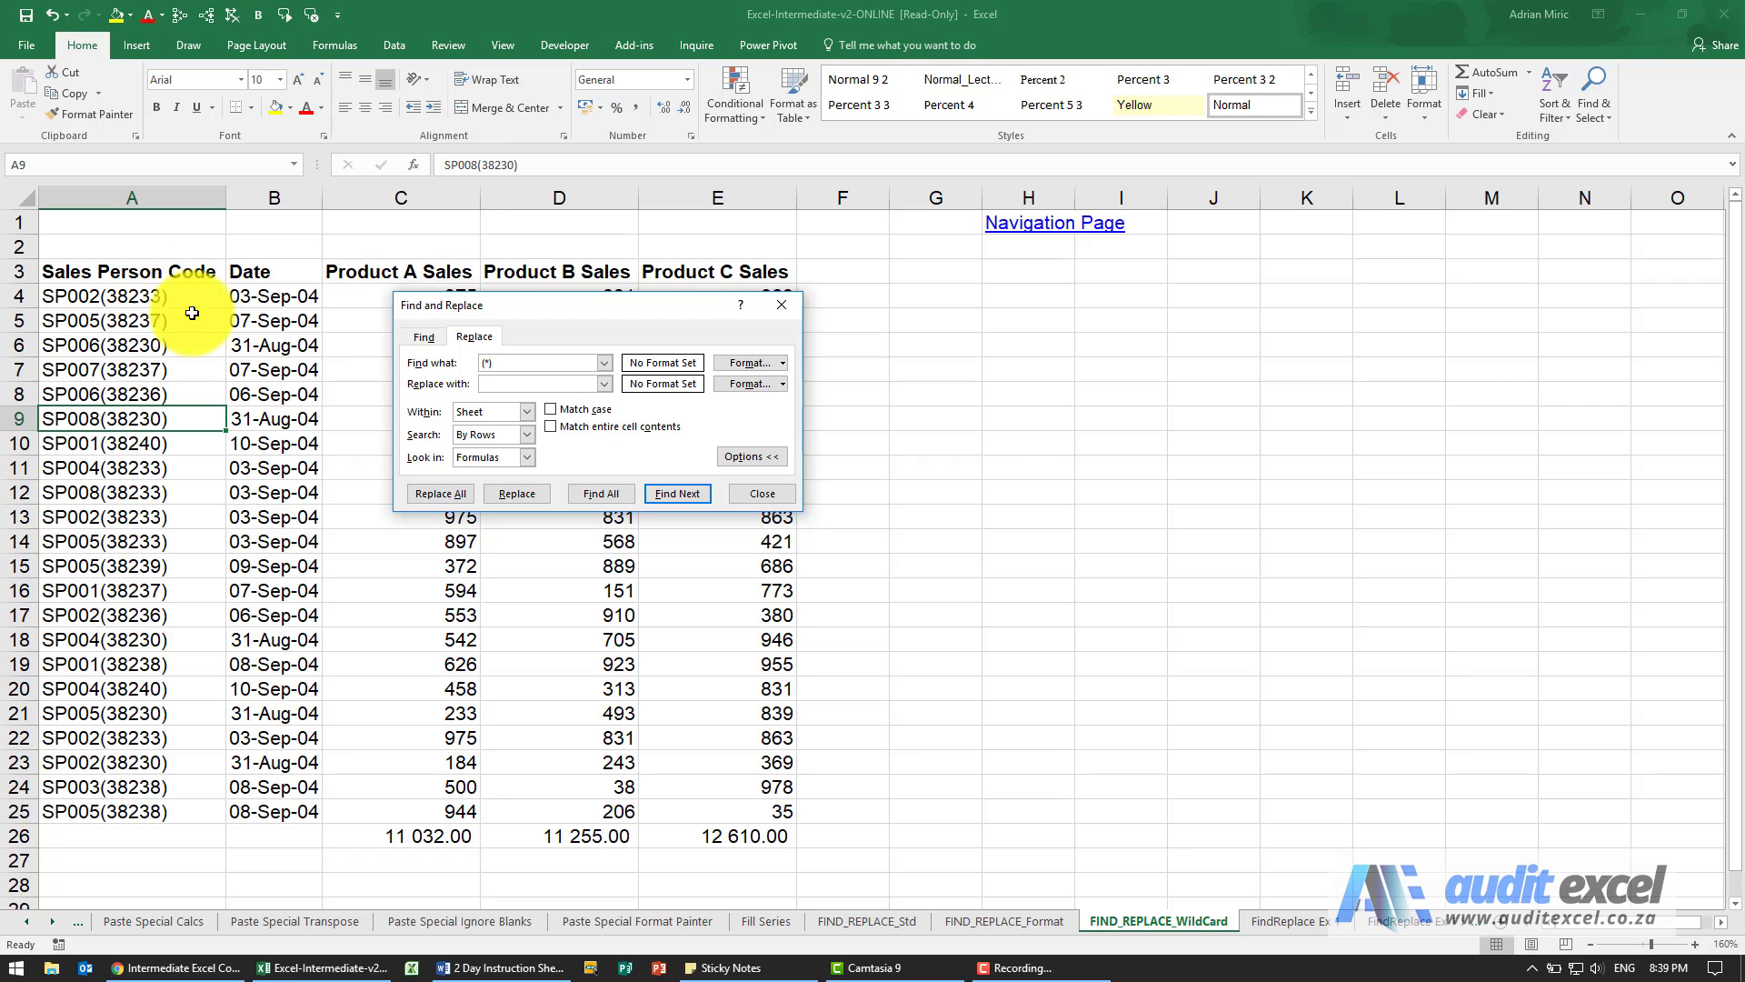
{"action": "left_click", "coordinate": [540, 362]}
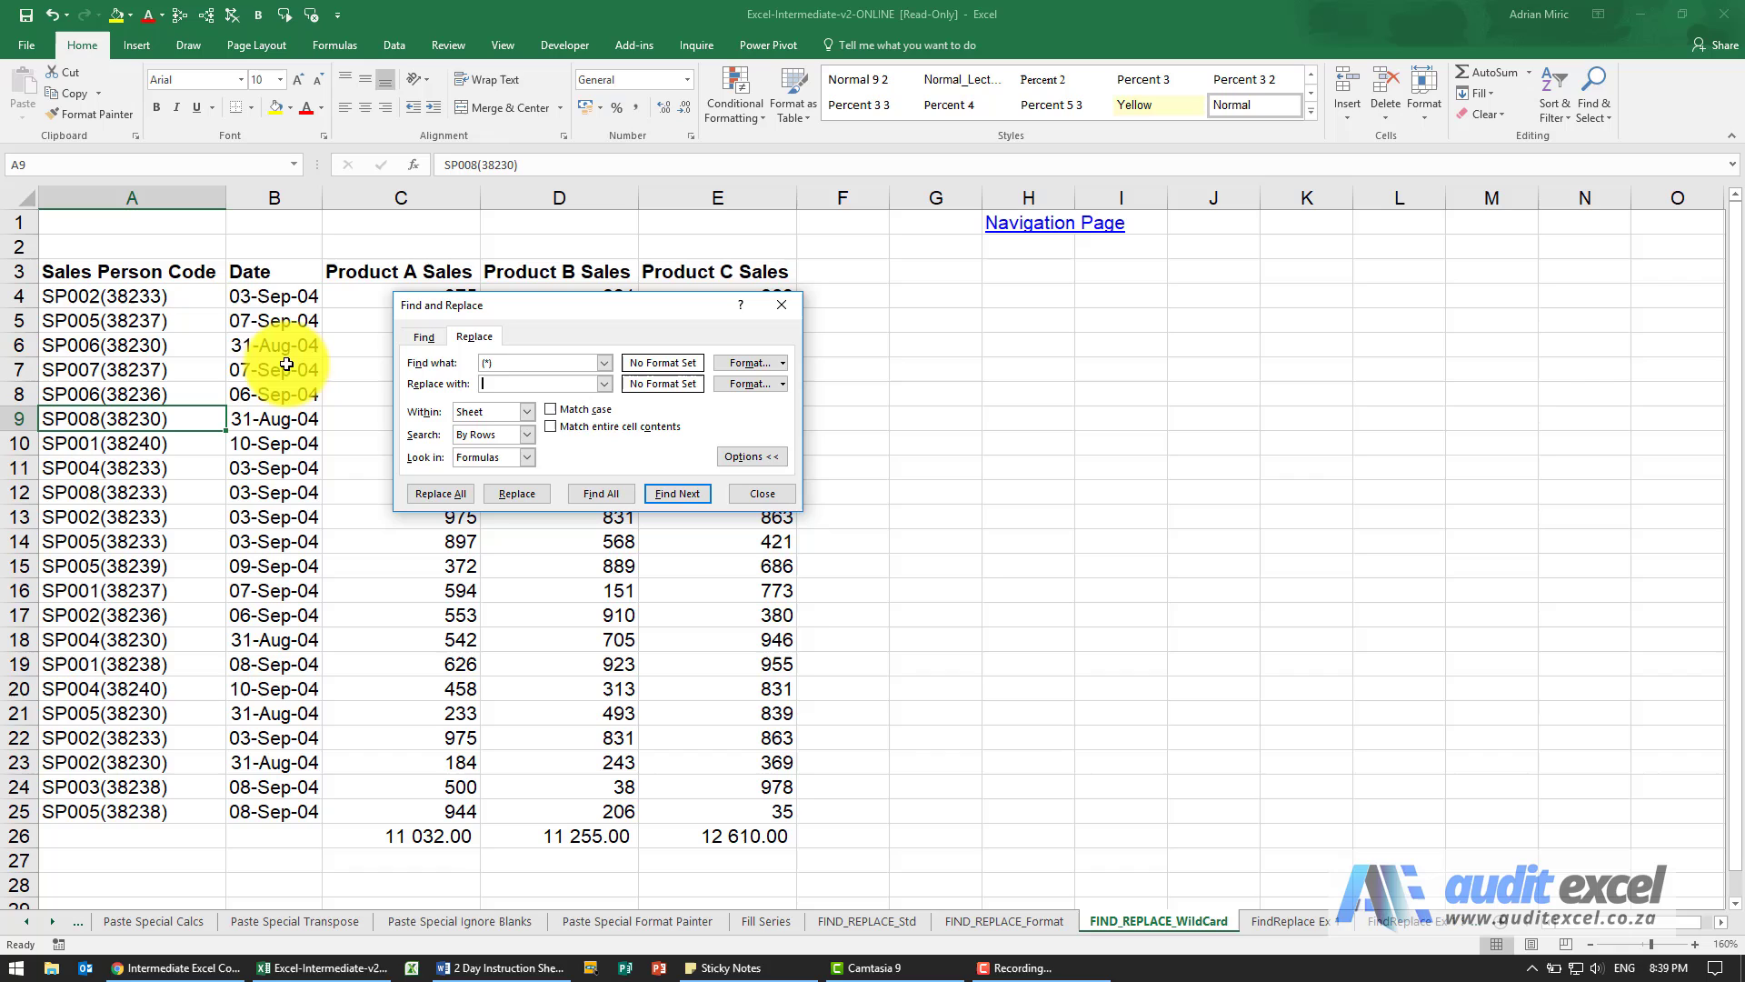
- Replace All across A4:A25, stripping the bracketed numbers from 22 codes, and acknowledge the message
{"action": "left_click_drag", "start_coordinate": [131, 296], "coordinate": [131, 589]}
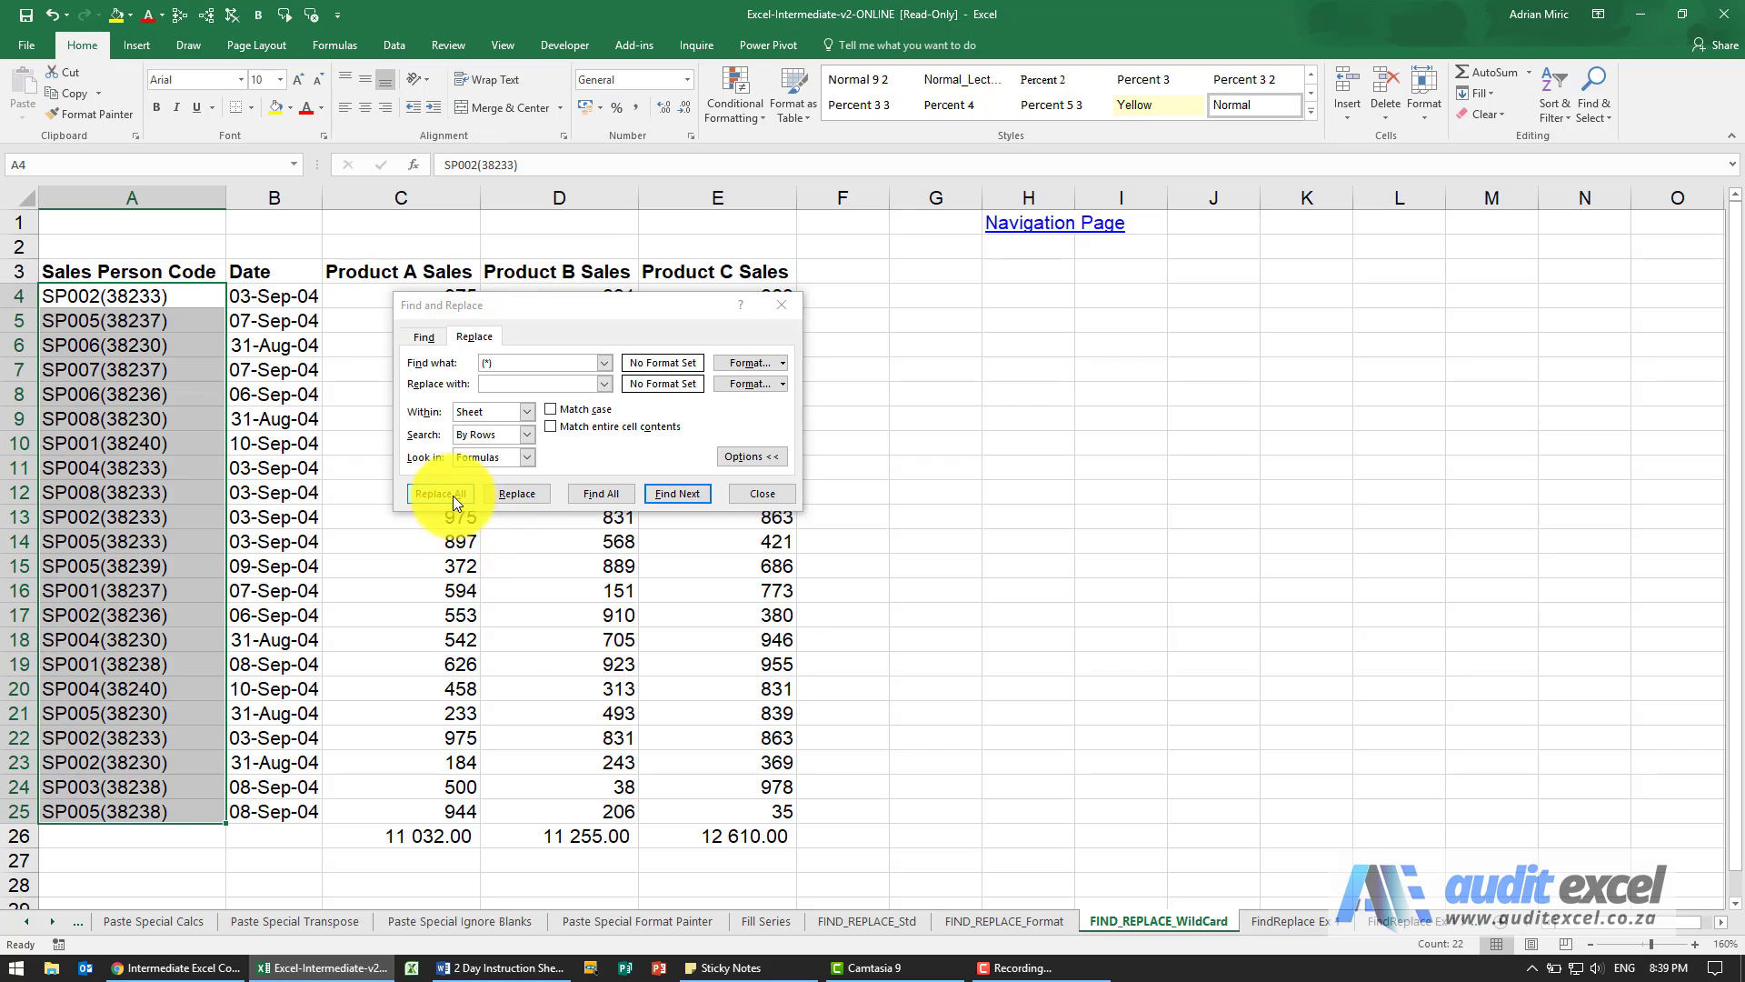
{"action": "left_click", "coordinate": [439, 493]}
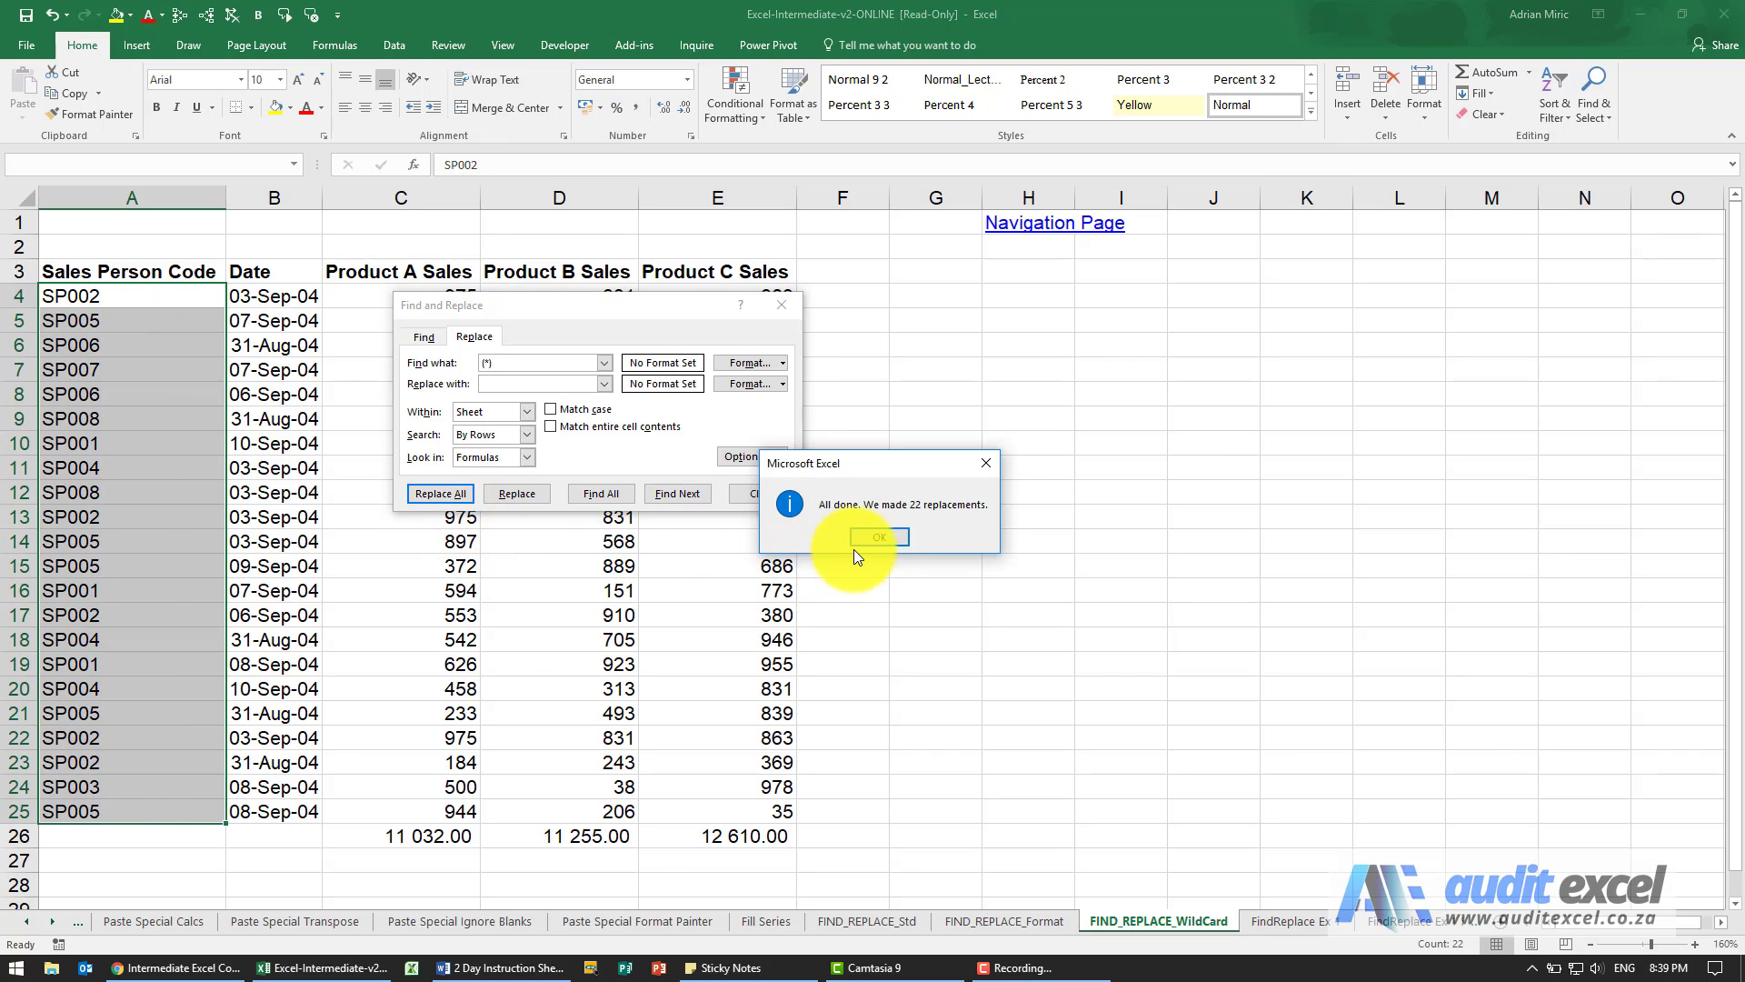
{"action": "left_click", "coordinate": [878, 536]}
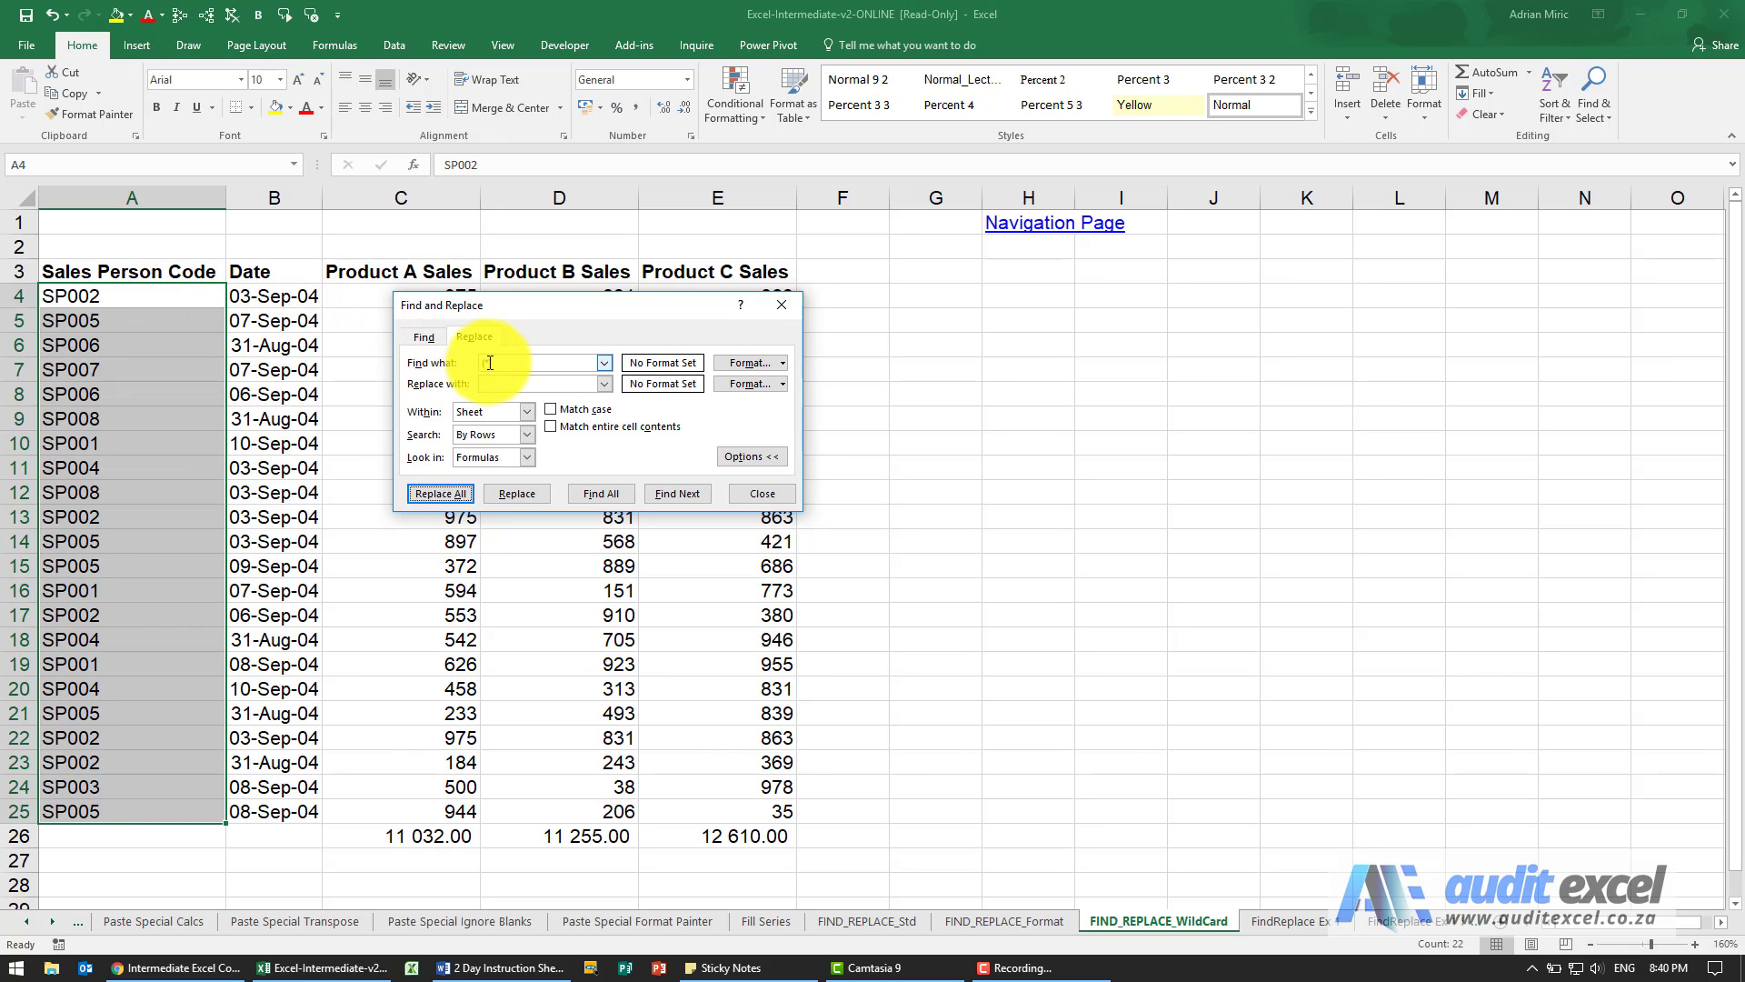
{"action": "left_click", "coordinate": [473, 337]}
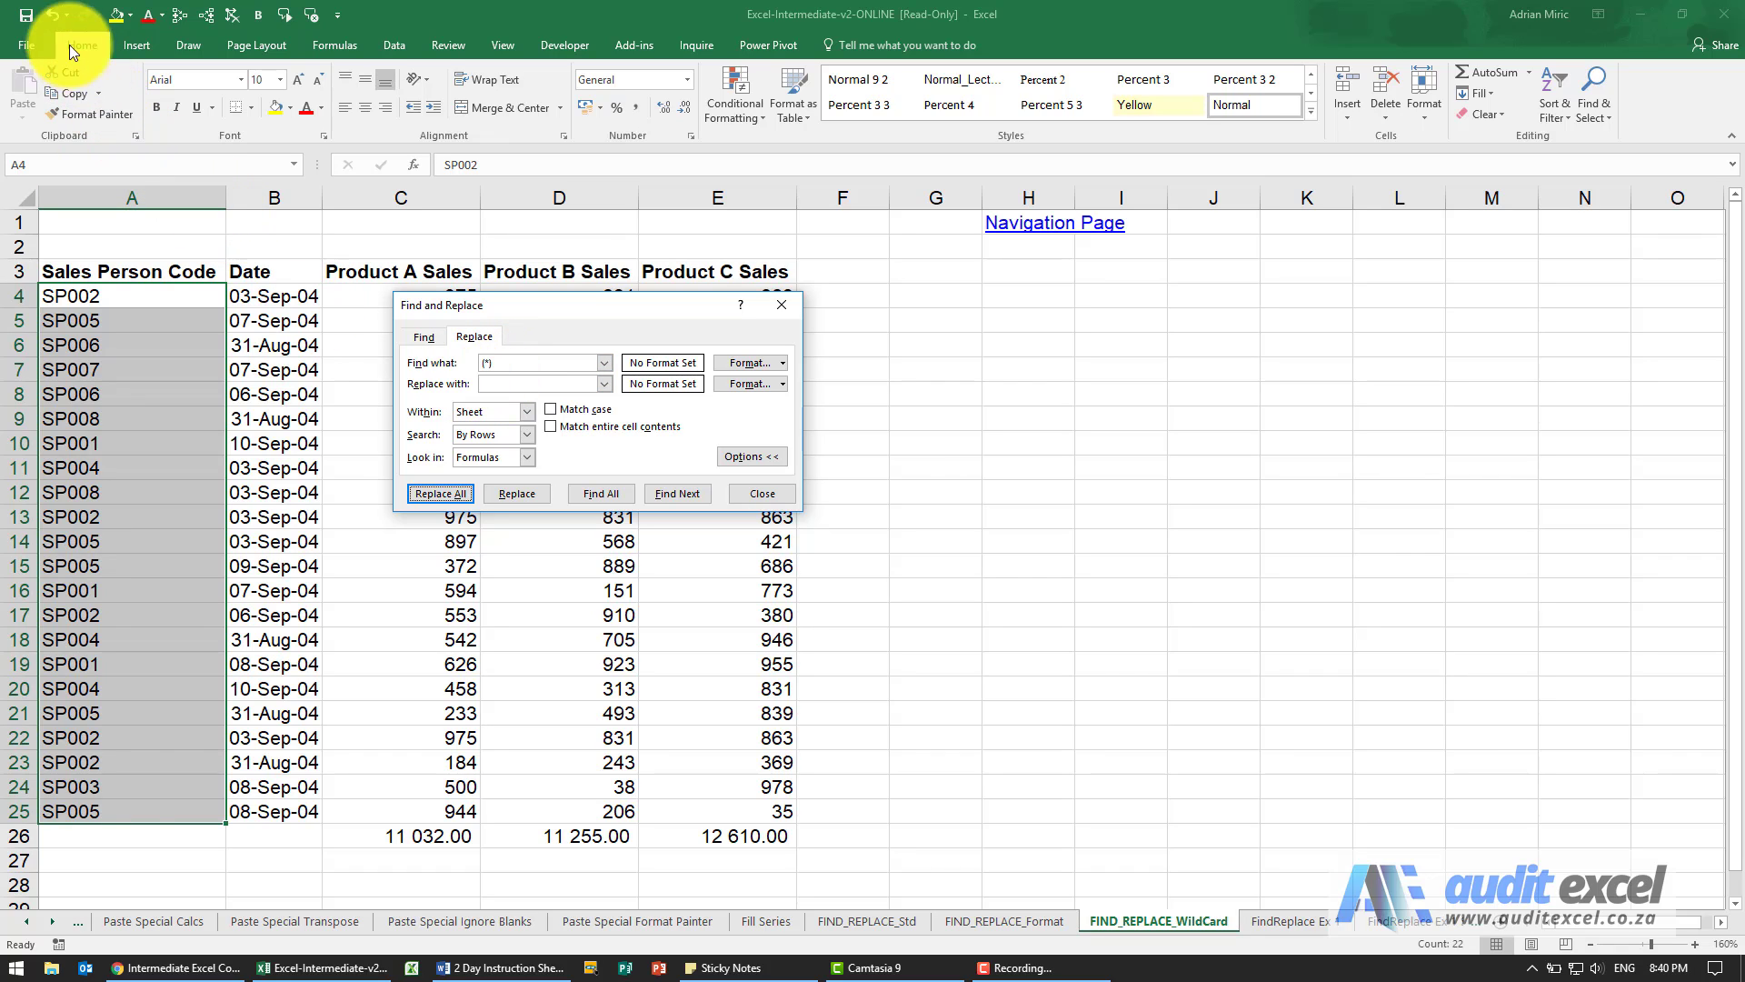
- Undo the replacements and change Find what to (?????) for exactly five bracketed characters
{"action": "left_click", "coordinate": [438, 493]}
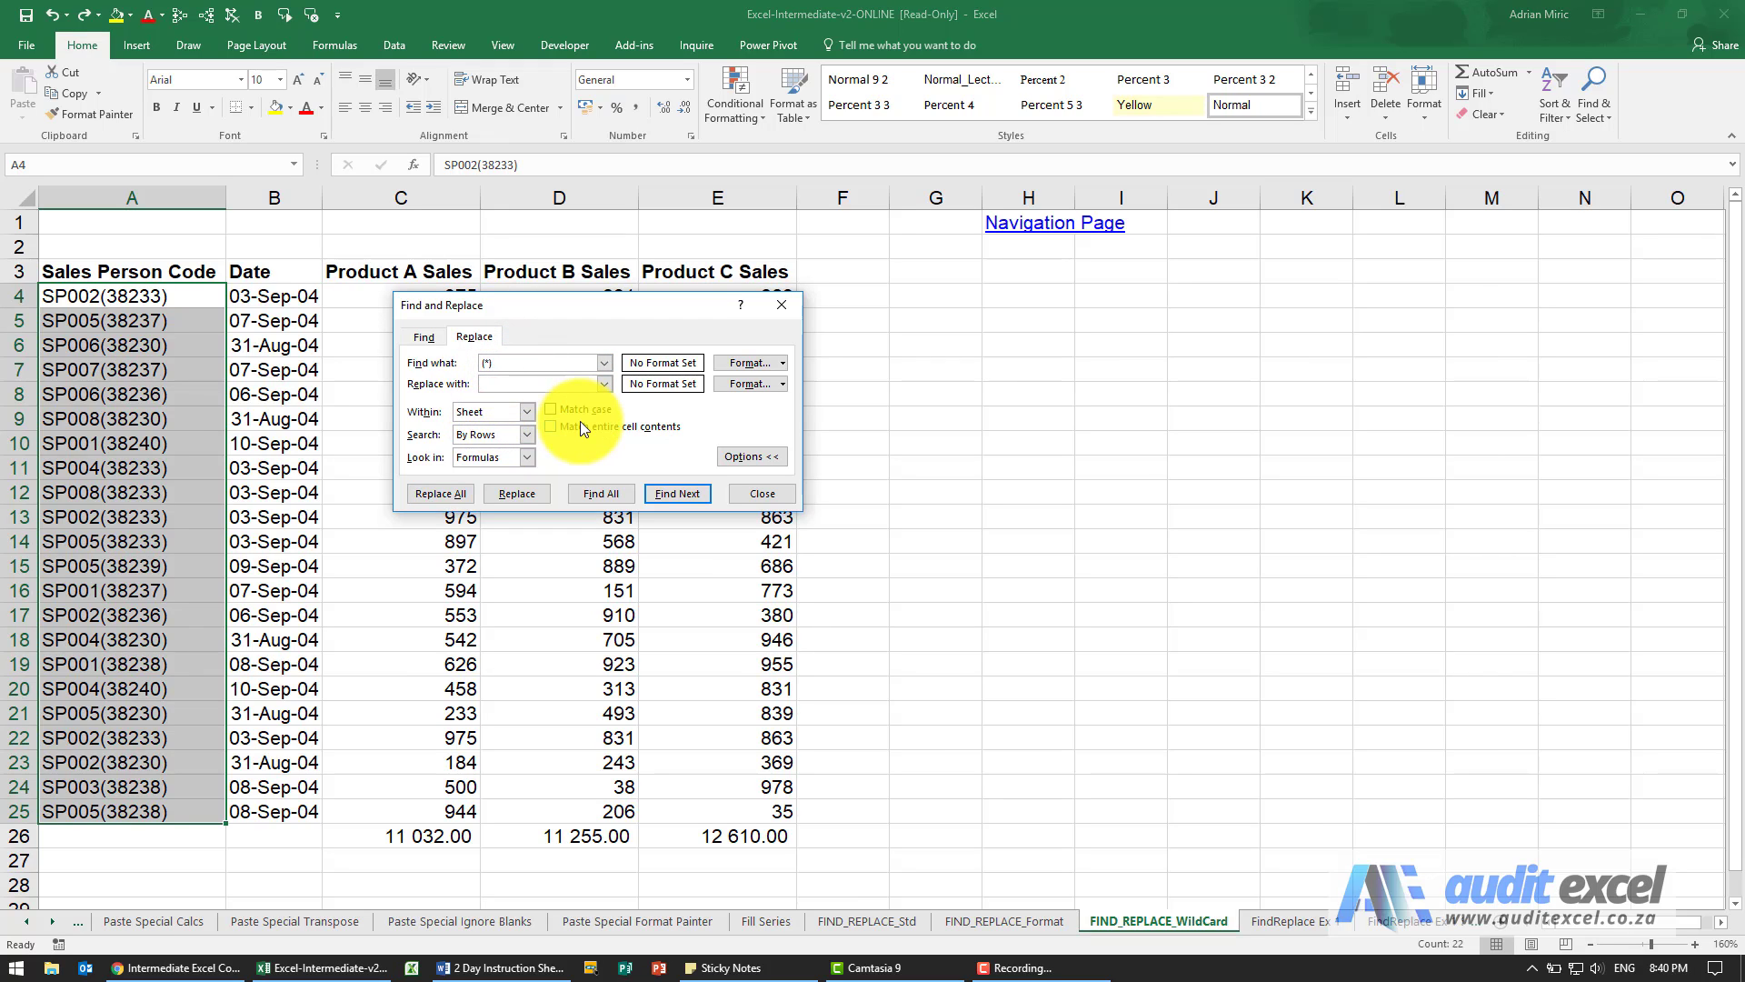
{"action": "left_click", "coordinate": [539, 362]}
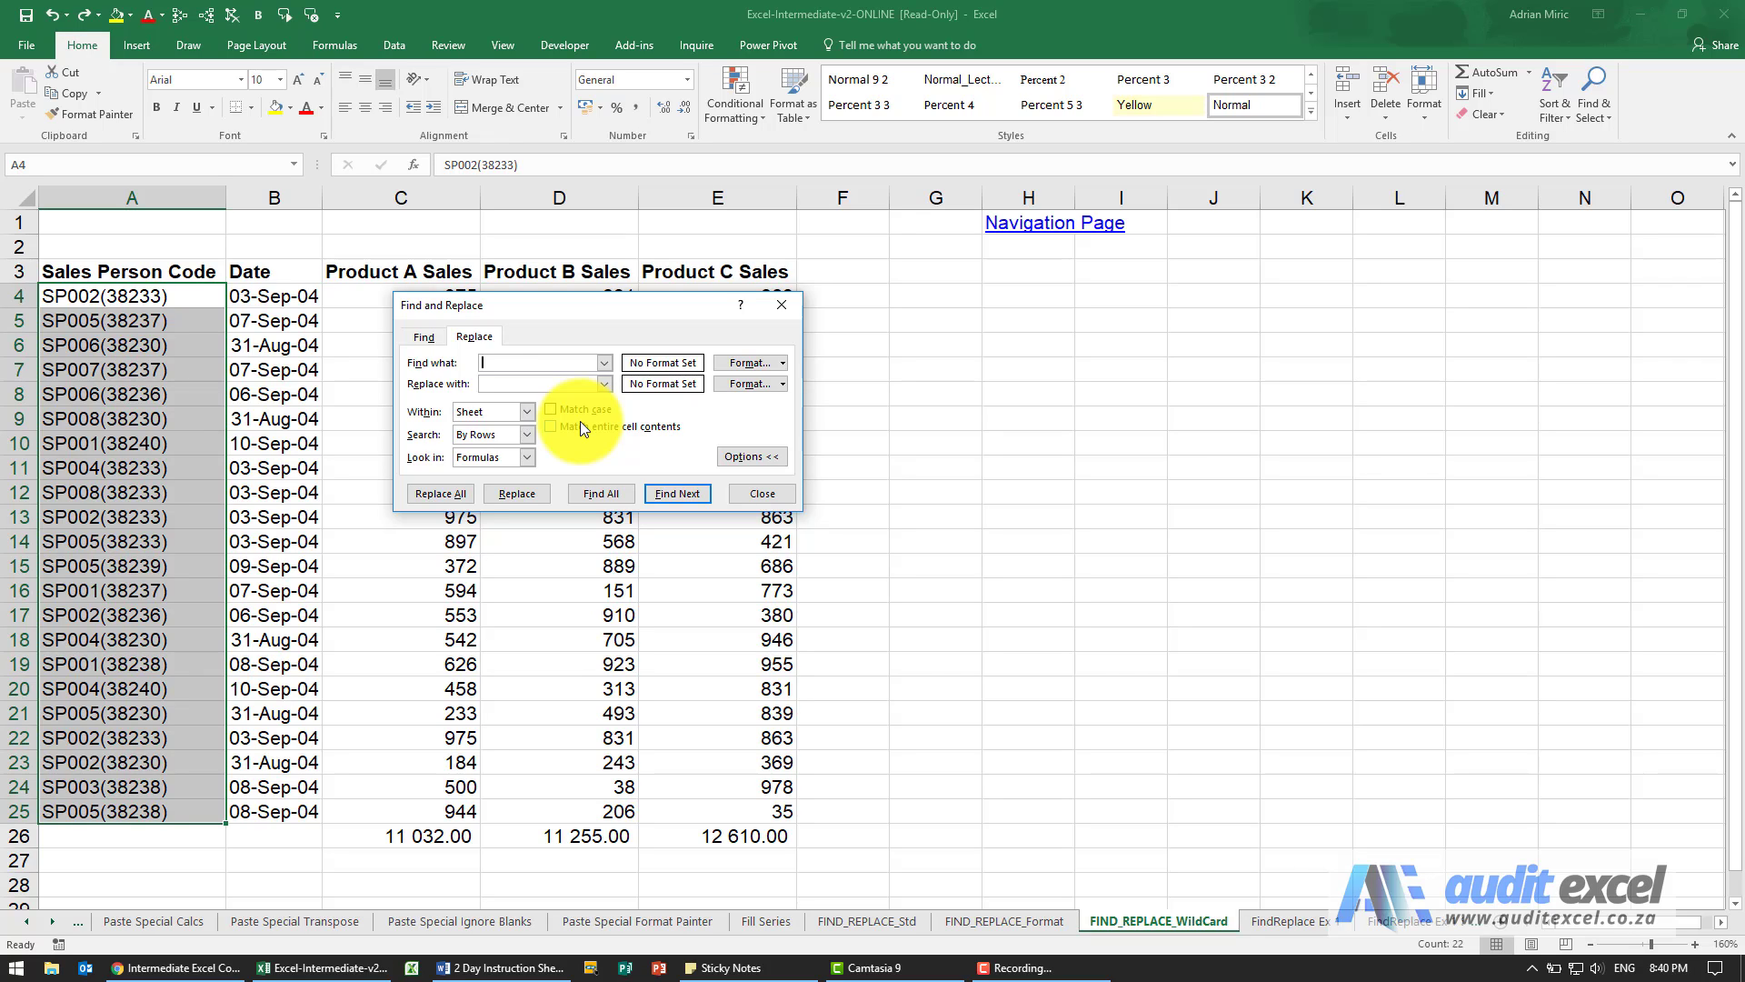
{"action": "type", "text": "("}
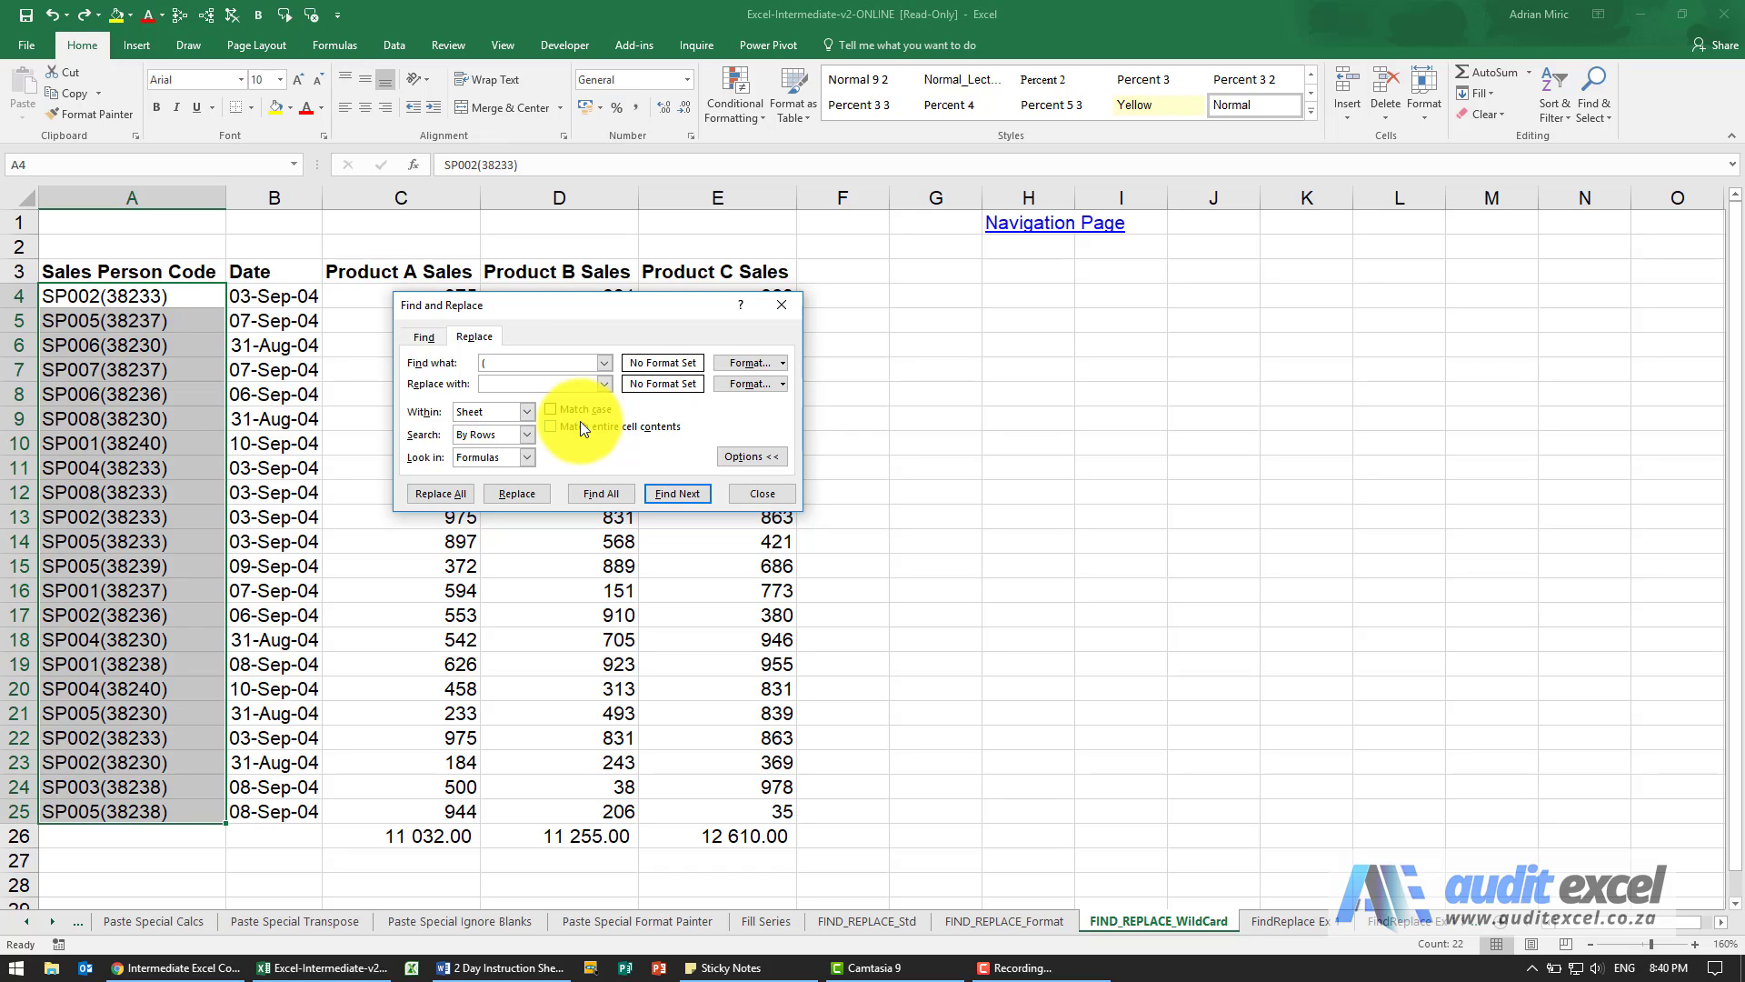
{"action": "type", "text": "?????"}
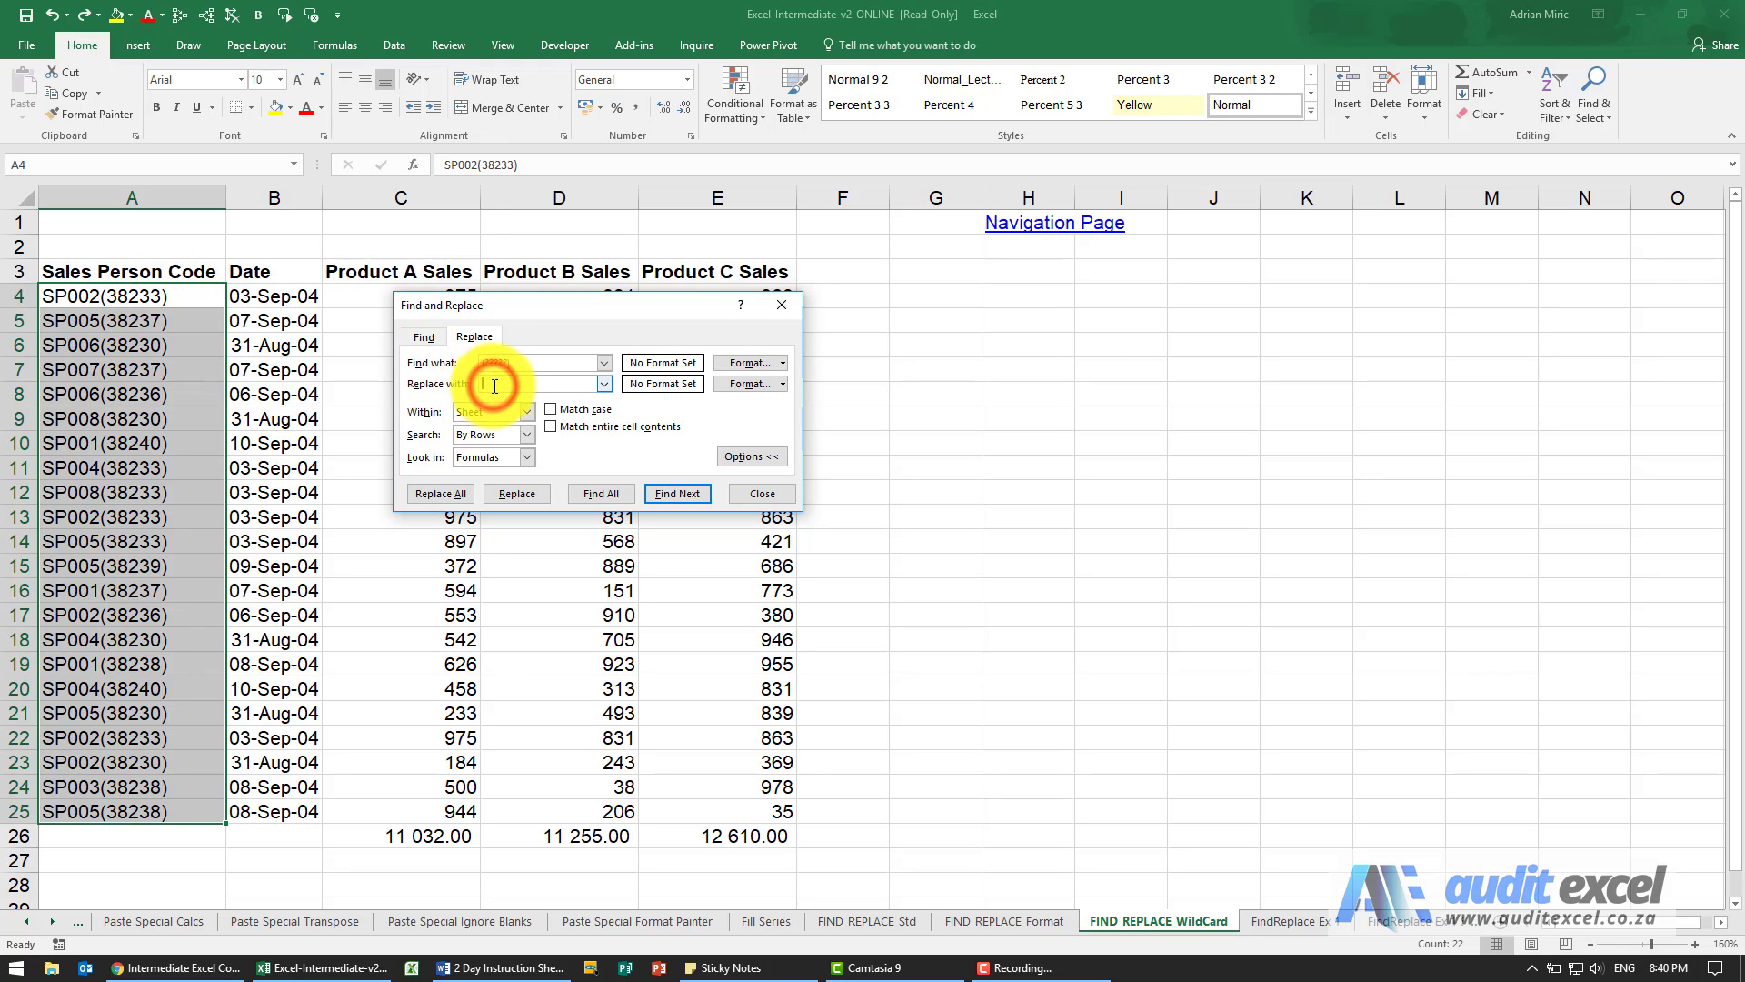
{"action": "type", "text": "(?????)"}
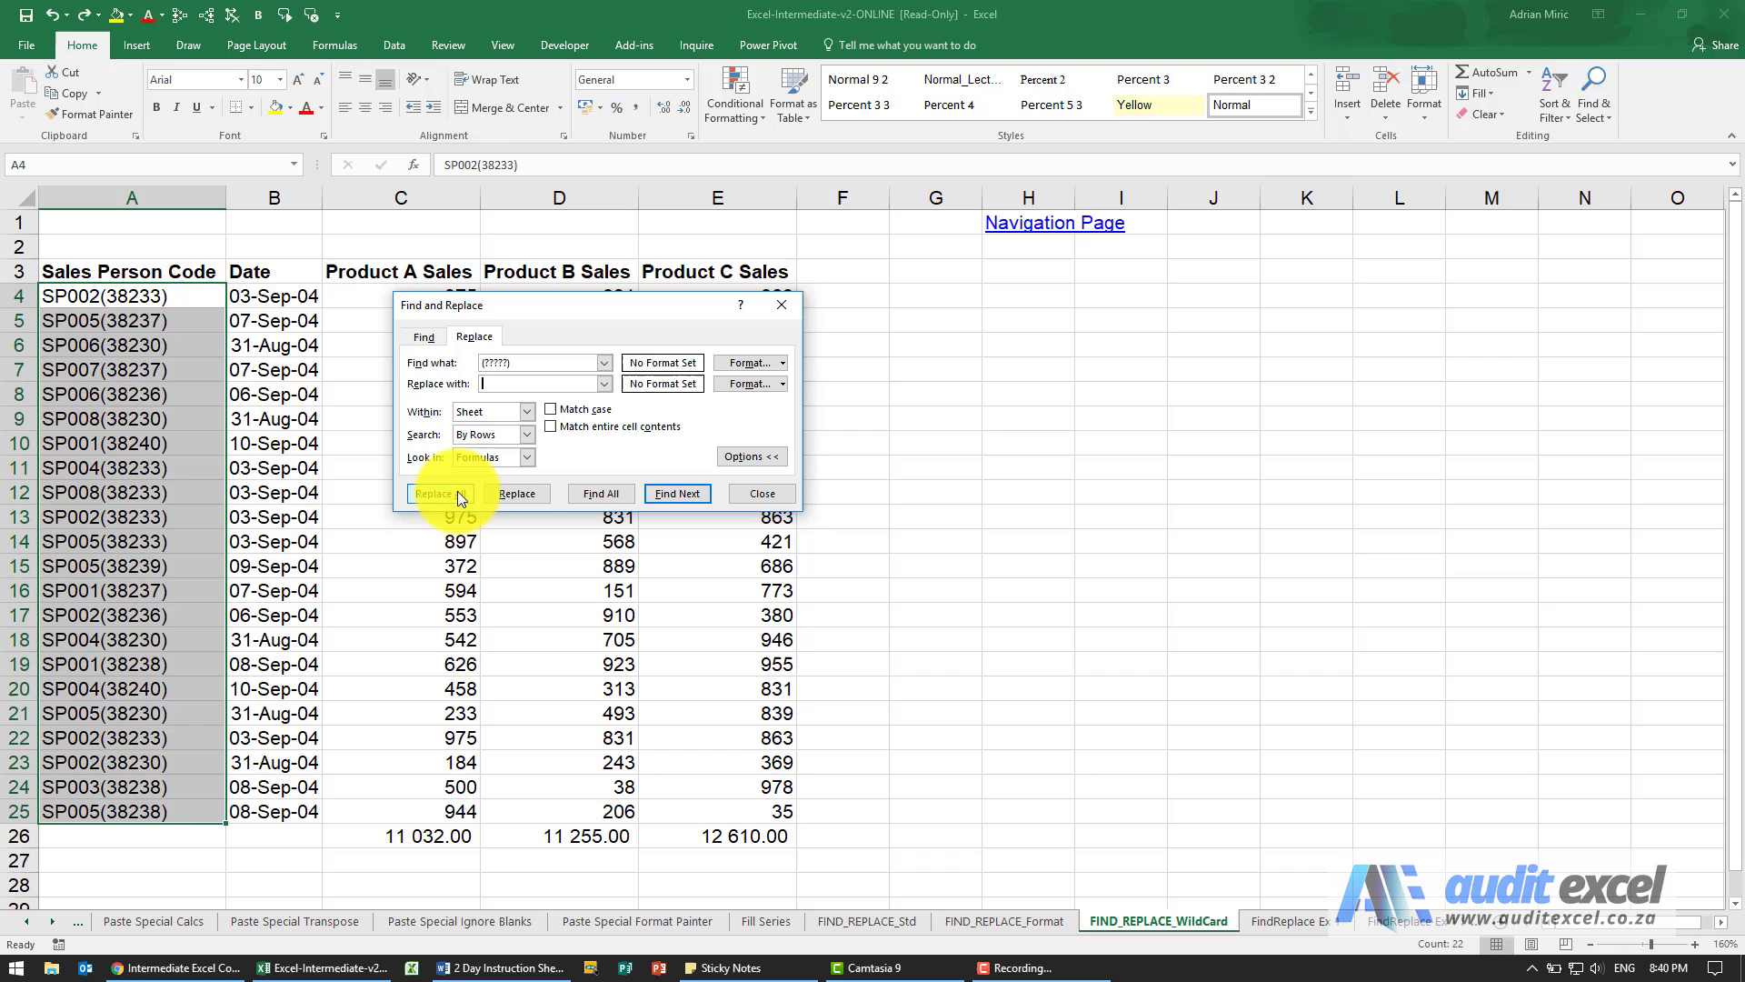
- Replace All with the (?????) pattern to leave plain SP codes, then close Find and Replace
{"action": "left_click", "coordinate": [440, 493]}
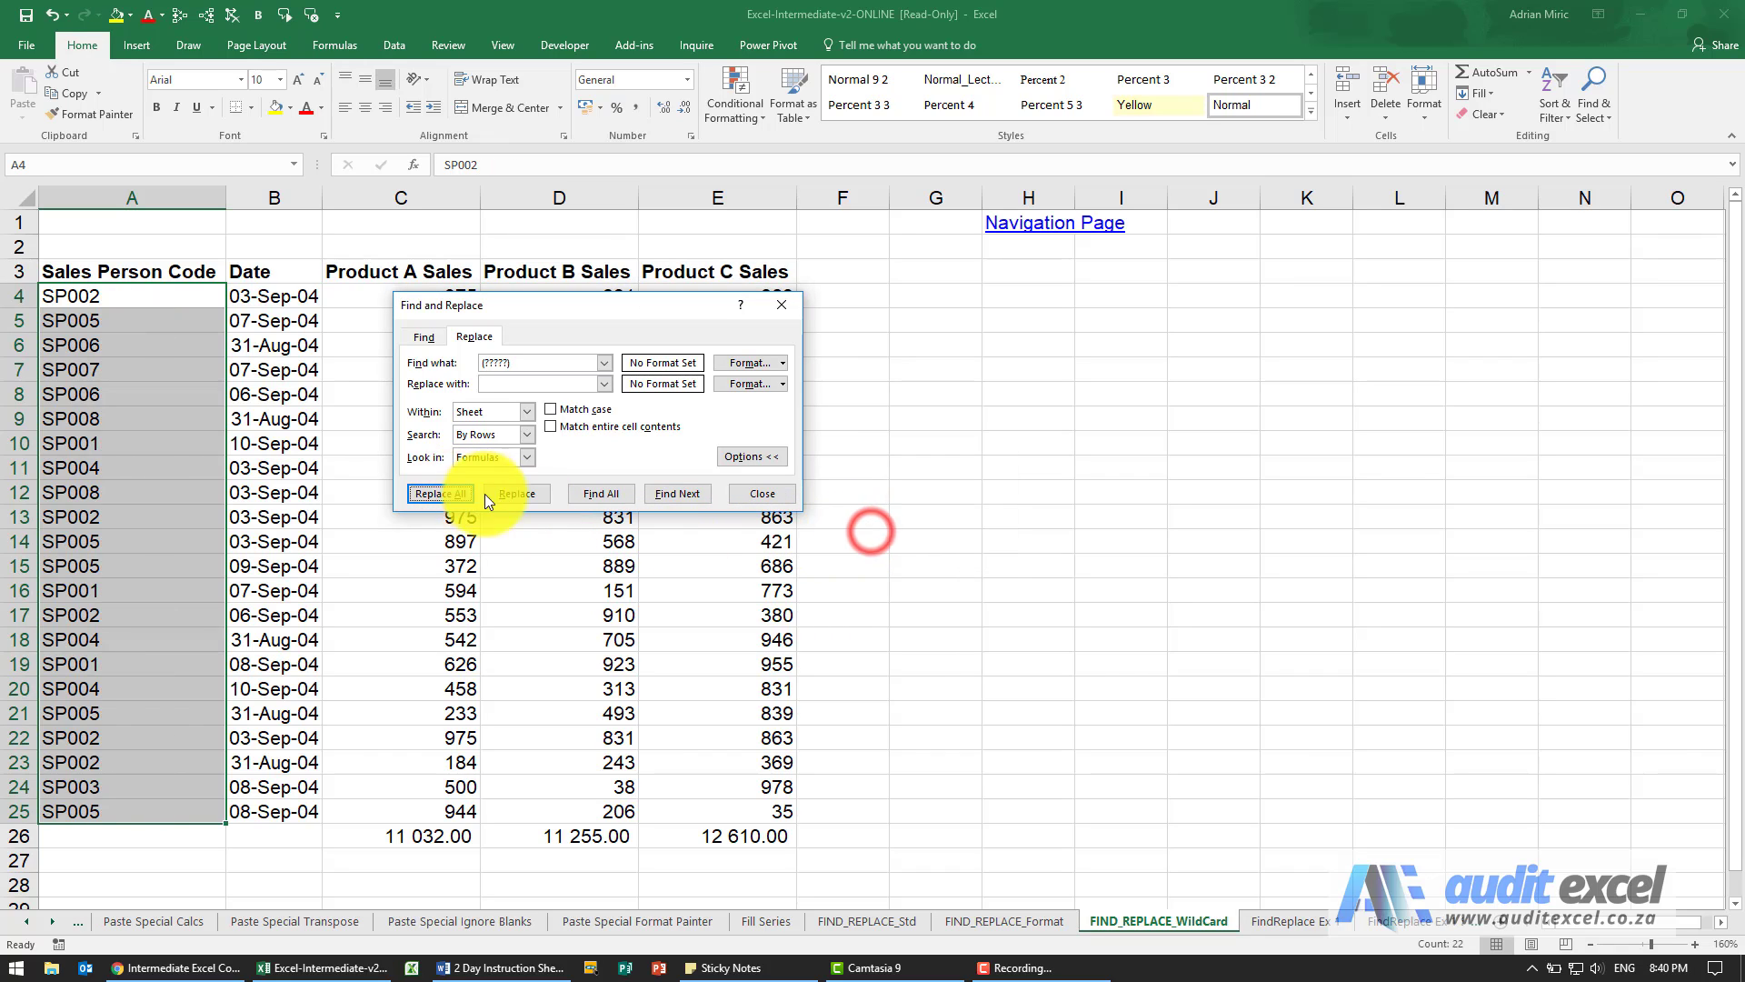
{"action": "left_click", "coordinate": [438, 492]}
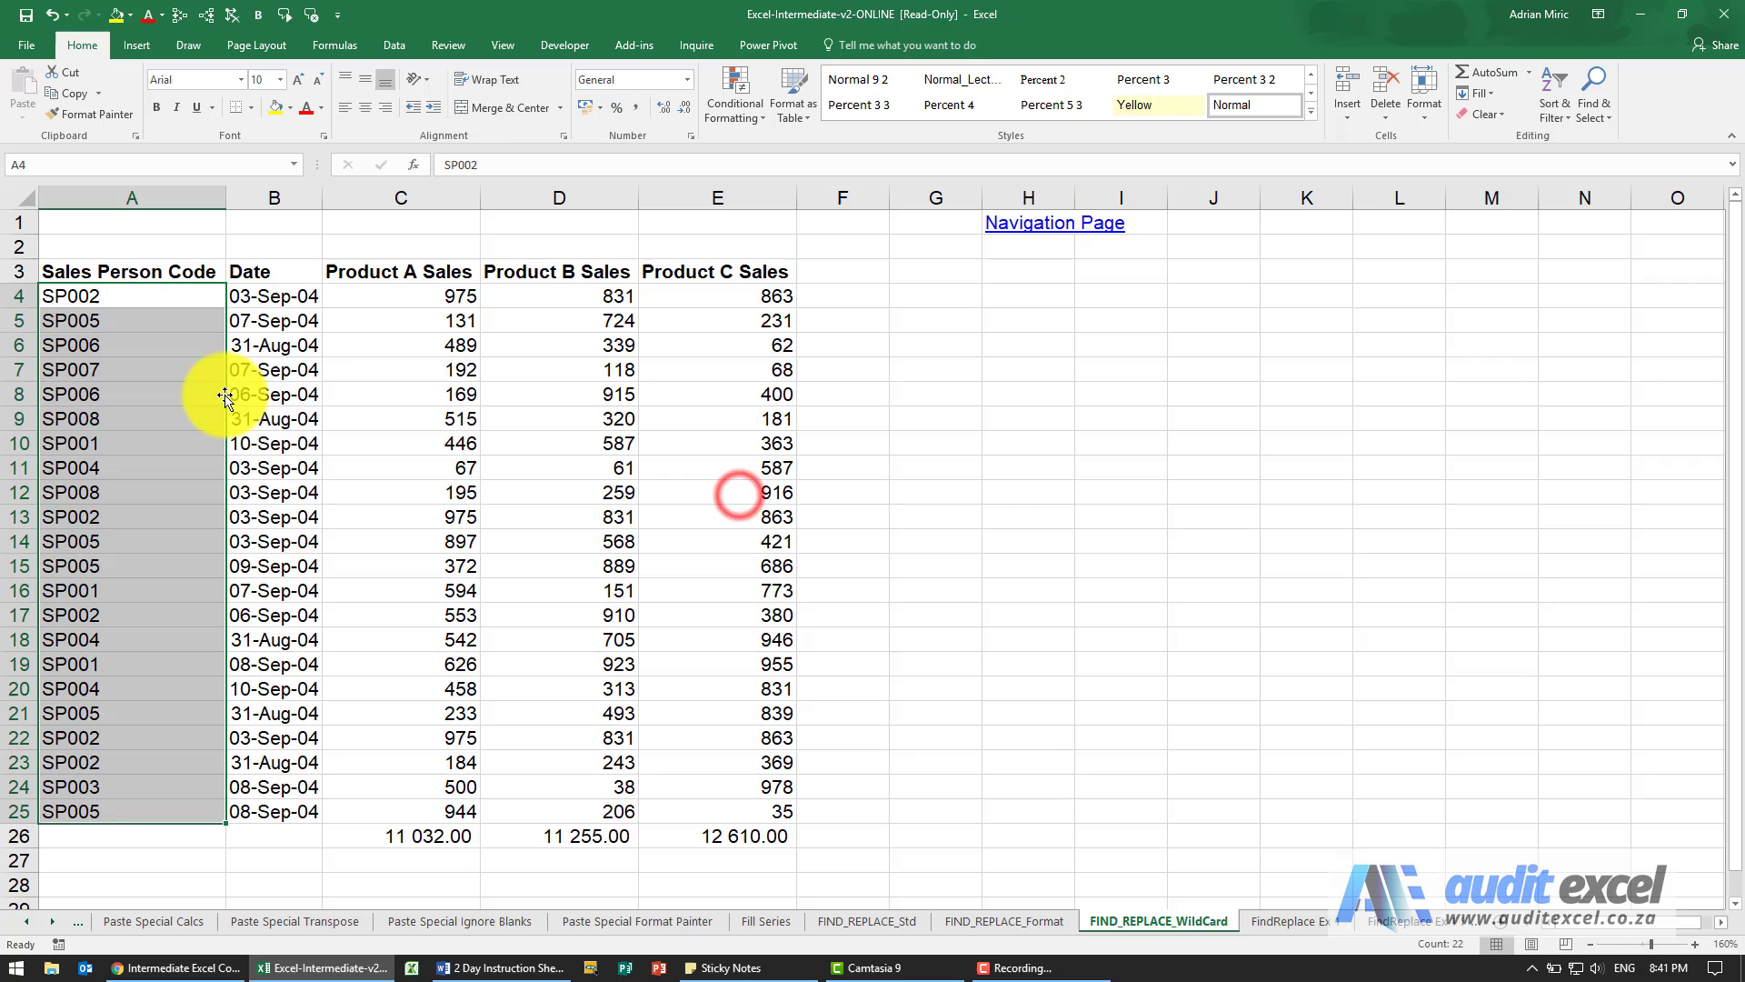